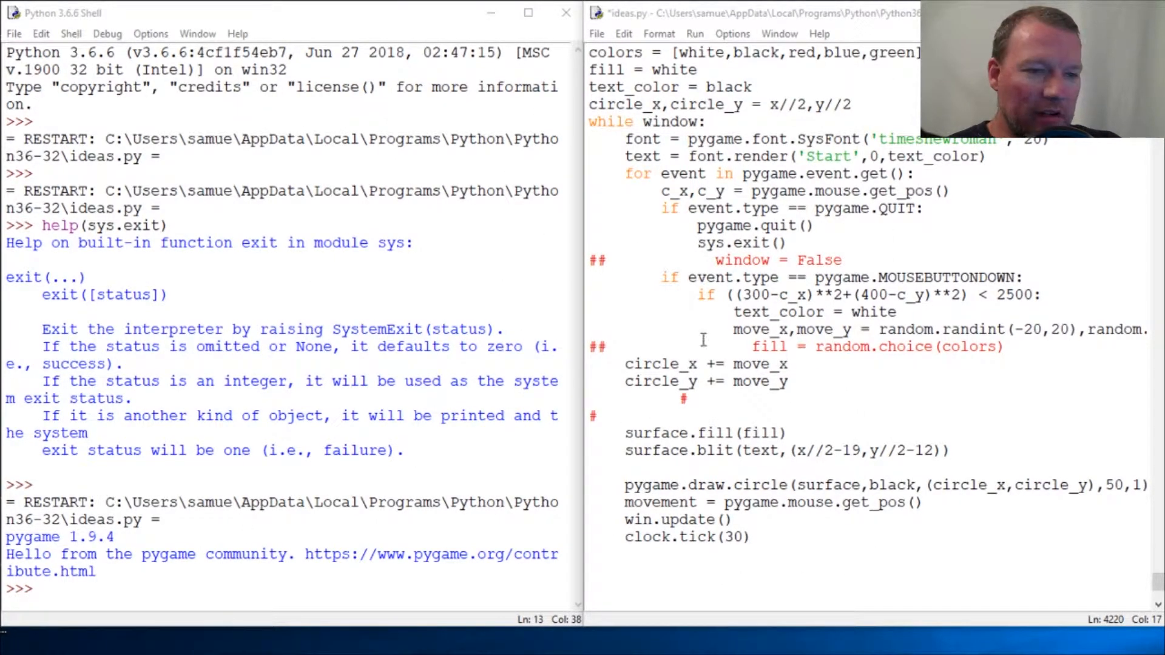
- Run ideas.py to view the Start circle window, then close the game window
{"action": "scroll", "scroll_direction": "up", "scroll_amount": 3}
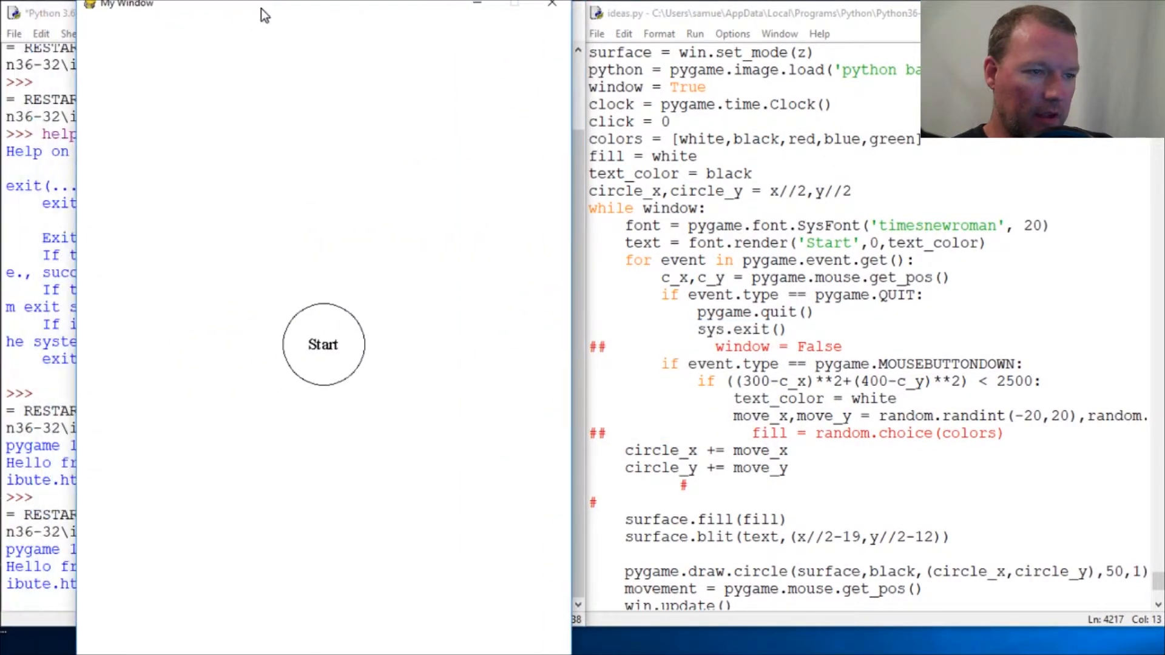
{"action": "left_click", "coordinate": [323, 344]}
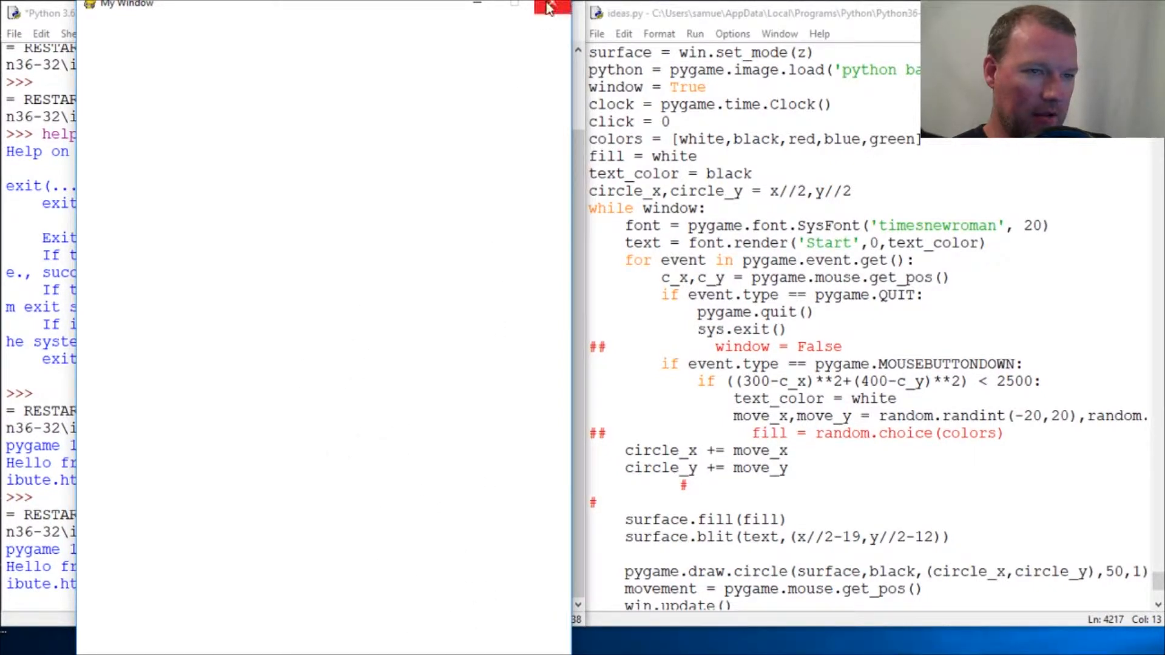
{"action": "left_click", "coordinate": [547, 7]}
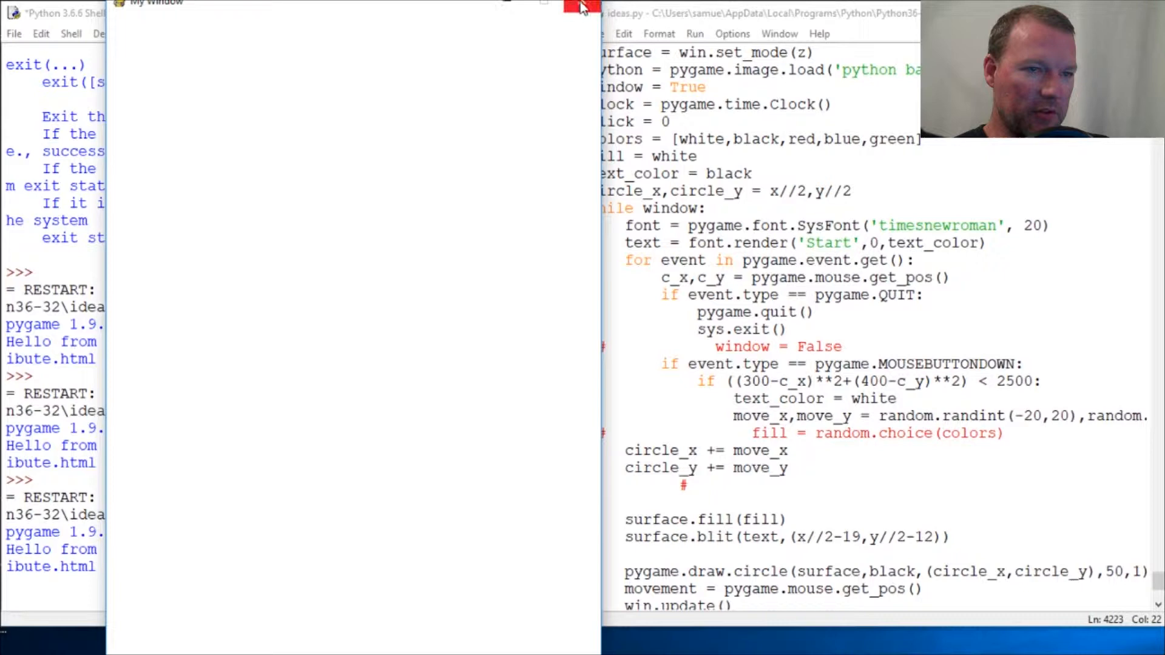
{"action": "left_click", "coordinate": [580, 7]}
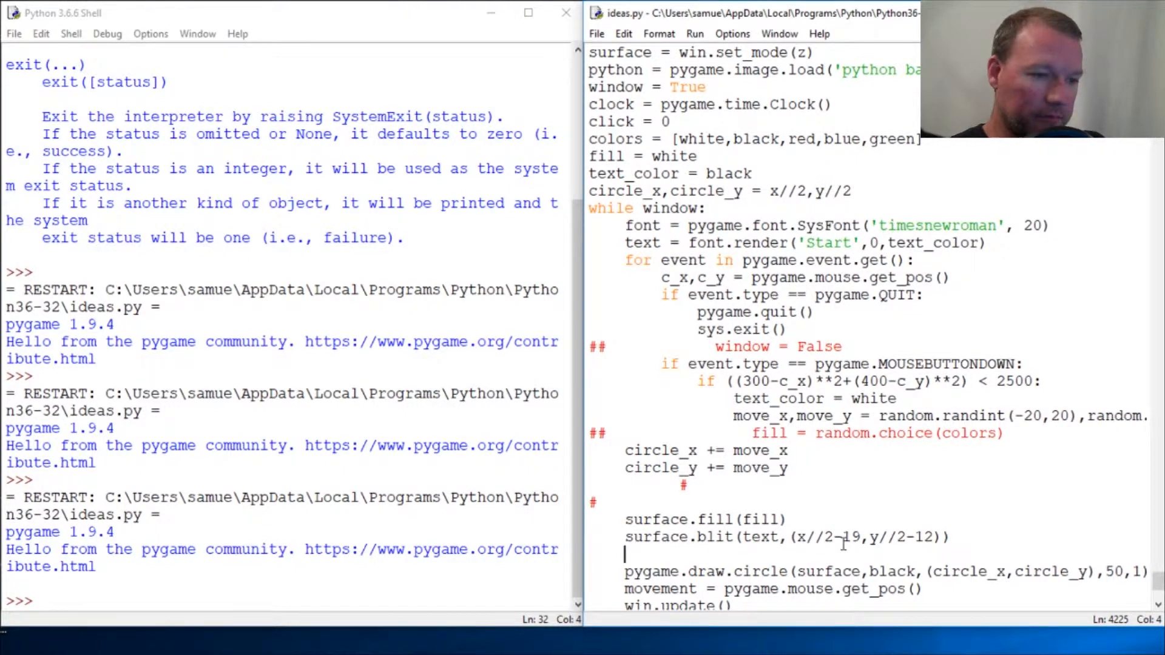
- Enter help(pygame.draw.rect) at the shell prompt to show its documentation
{"action": "left_click", "coordinate": [98, 600]}
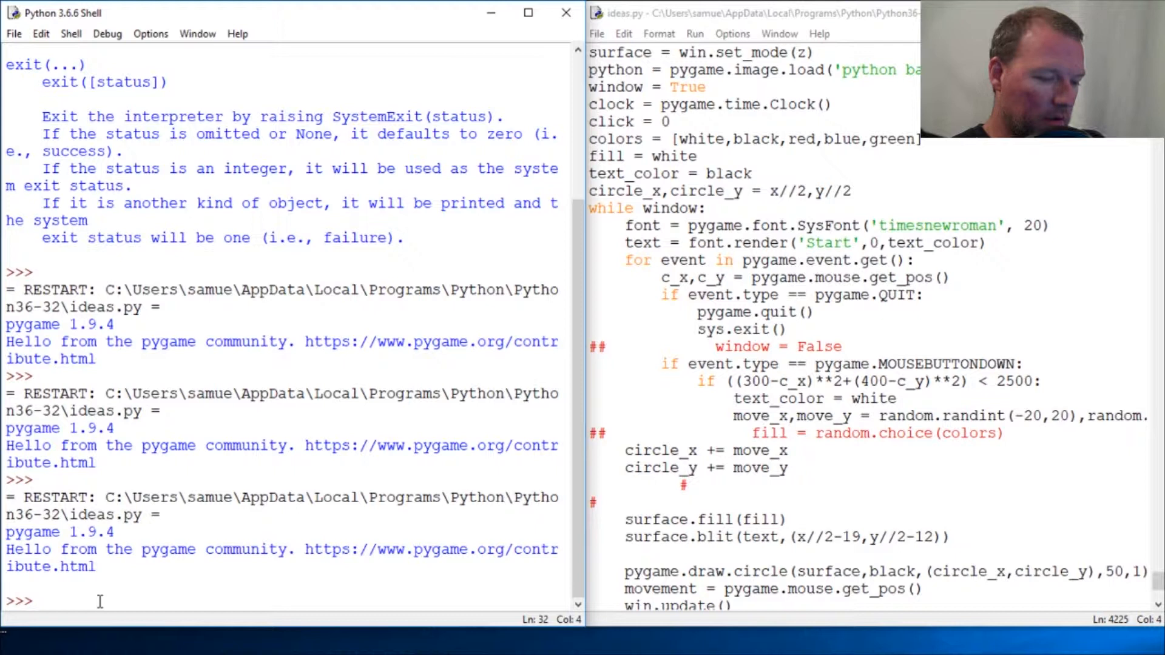
{"action": "type", "text": "help"}
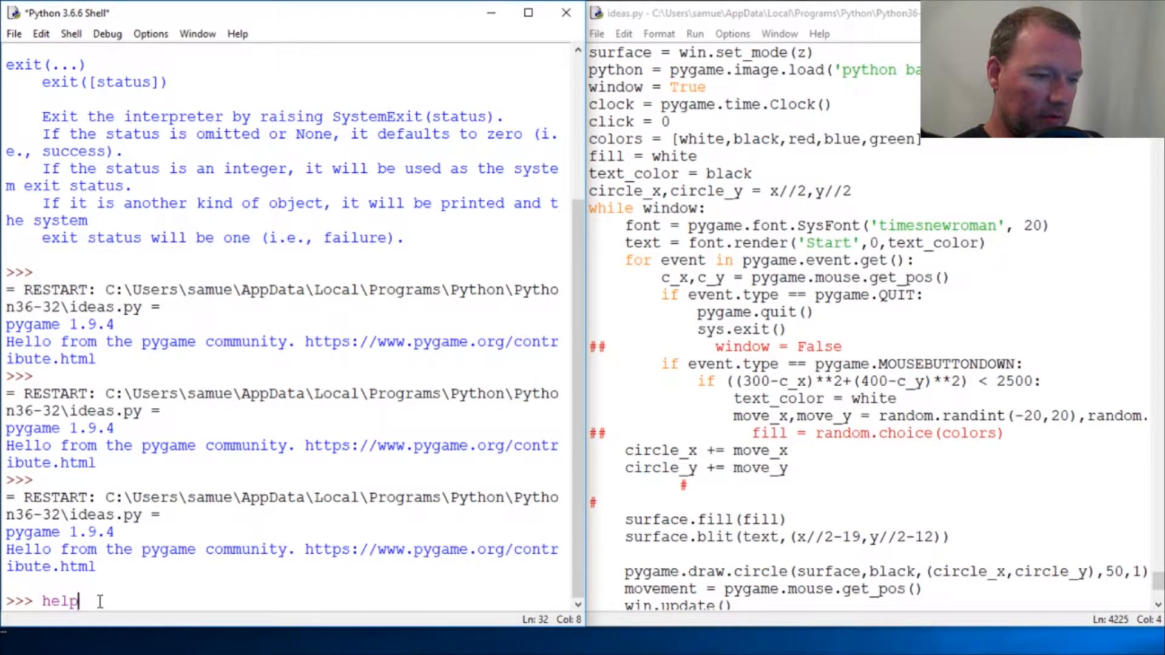
{"action": "type", "text": "(pyga"}
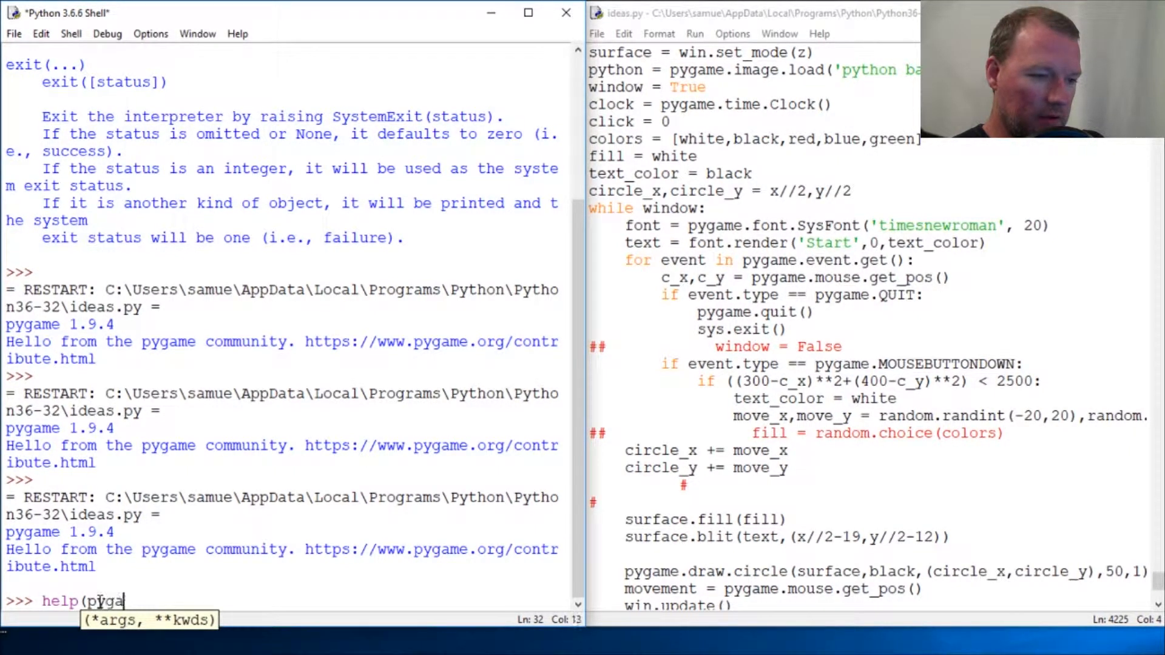
{"action": "type", "text": "me.dr"}
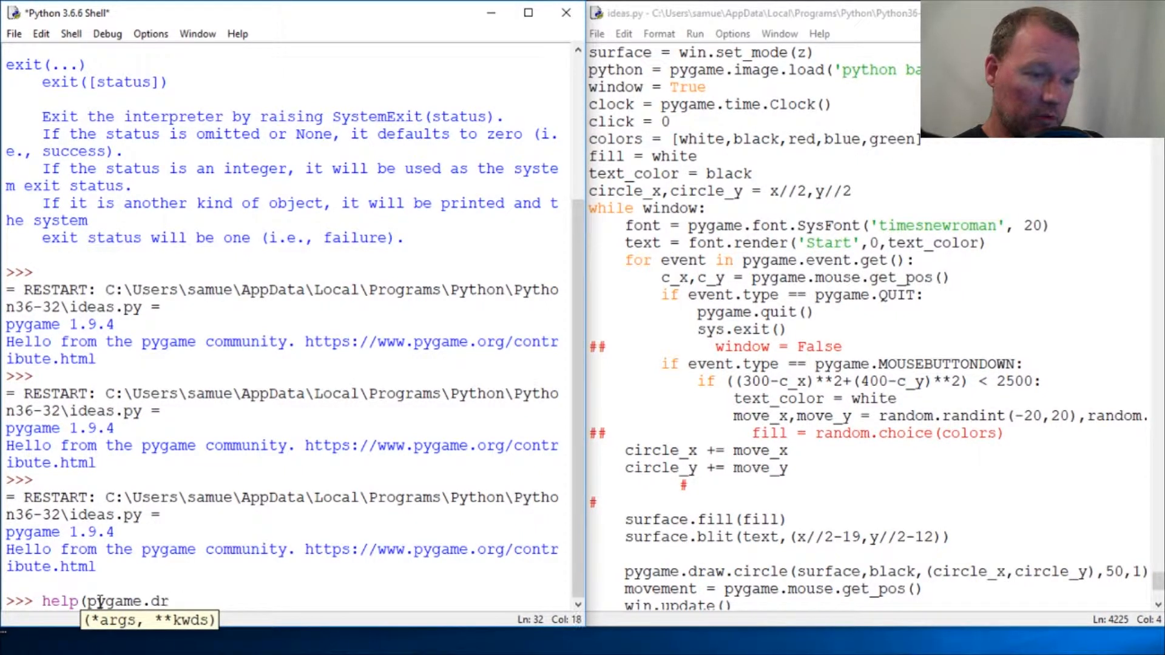
{"action": "type", "text": "aw.rec"}
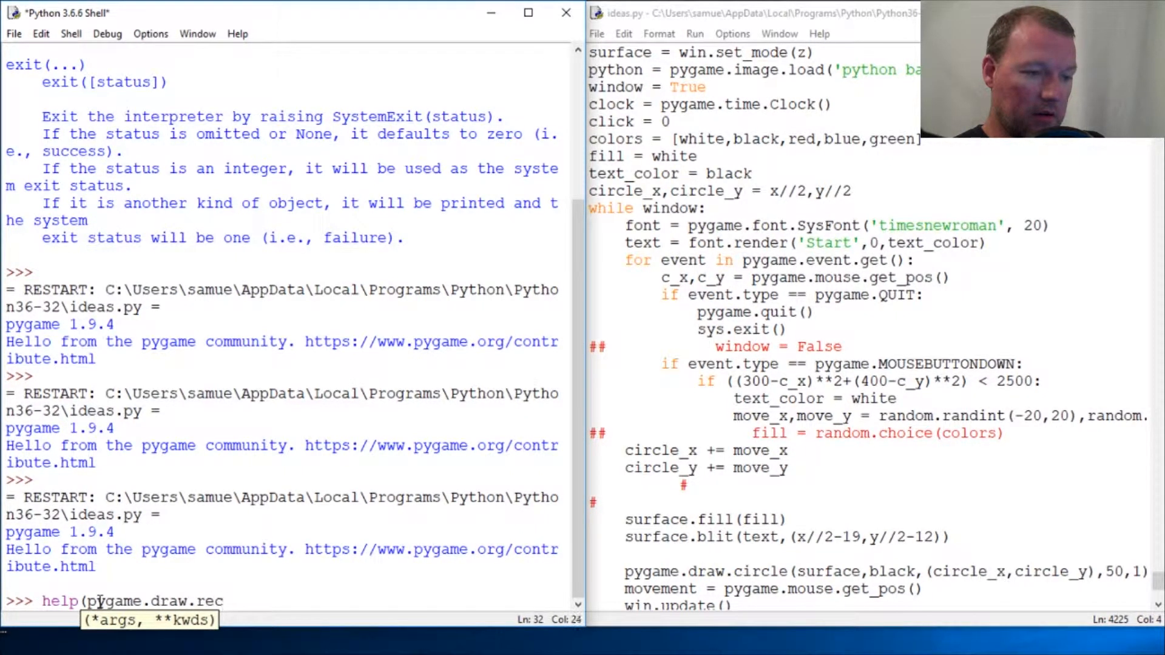
{"action": "type", "text": "t"}
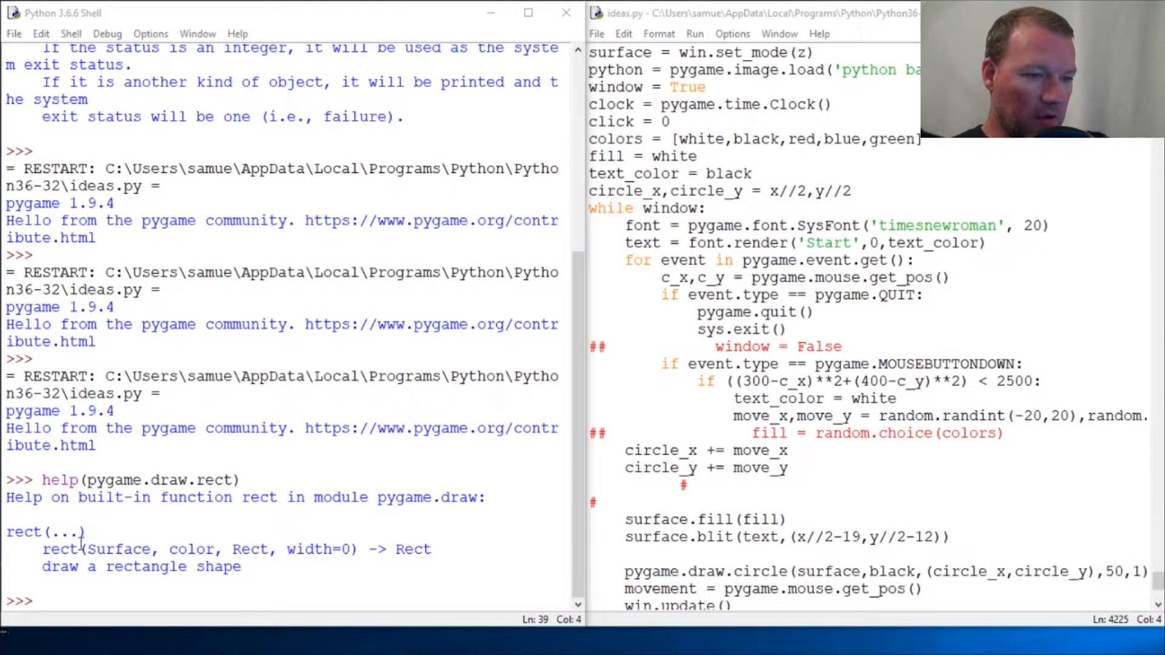
- Highlight the Surface, color, width=0 and Rect parameters in the help output
{"action": "double_click", "coordinate": [119, 548]}
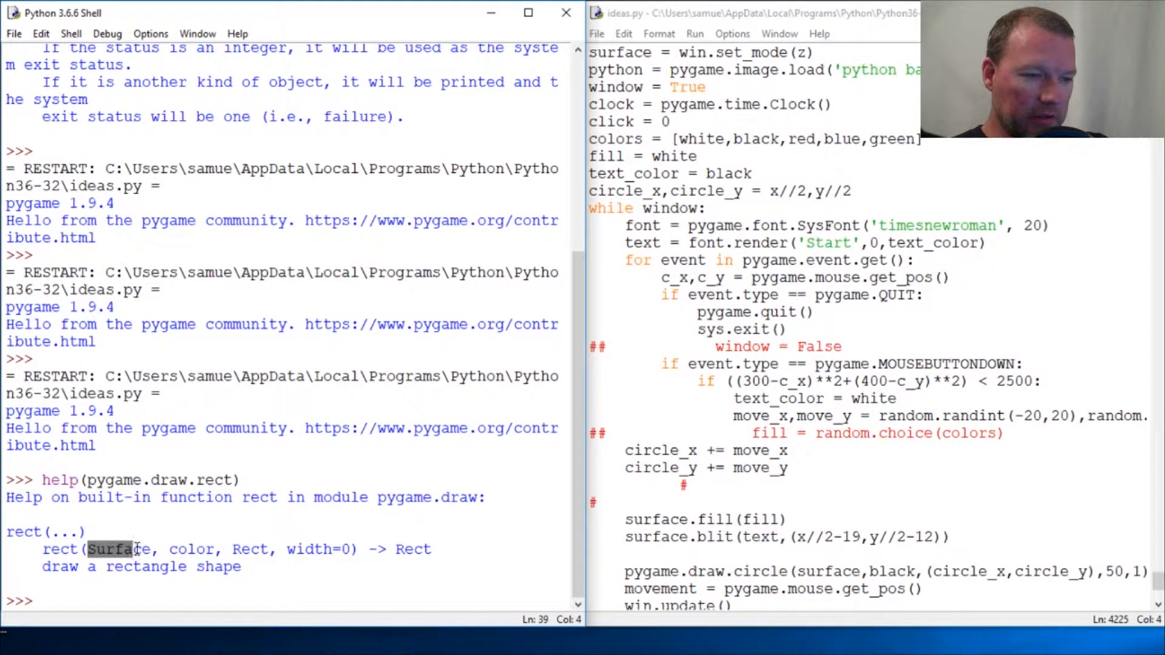
{"action": "double_click", "coordinate": [191, 549]}
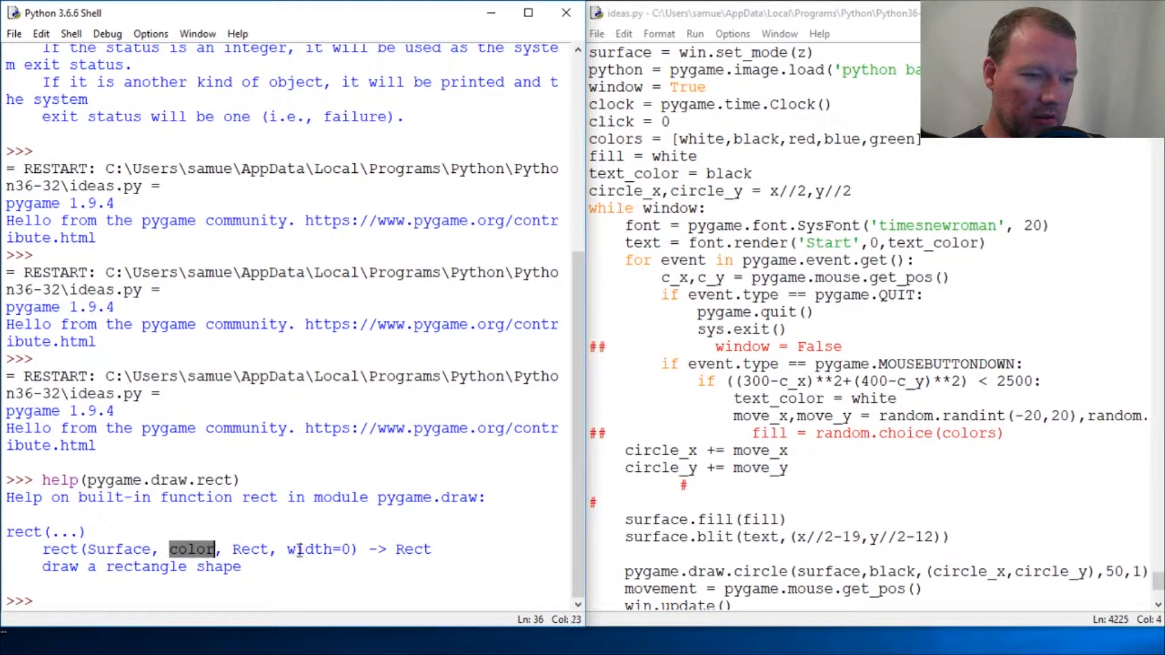
{"action": "double_click", "coordinate": [318, 549]}
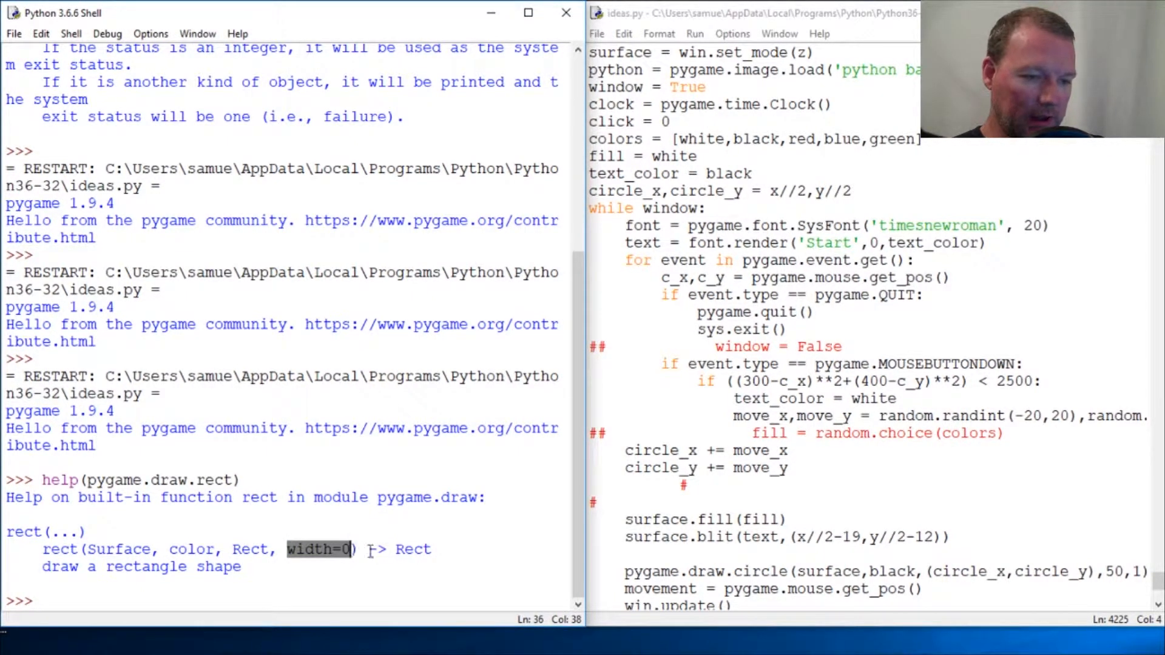
{"action": "double_click", "coordinate": [249, 549]}
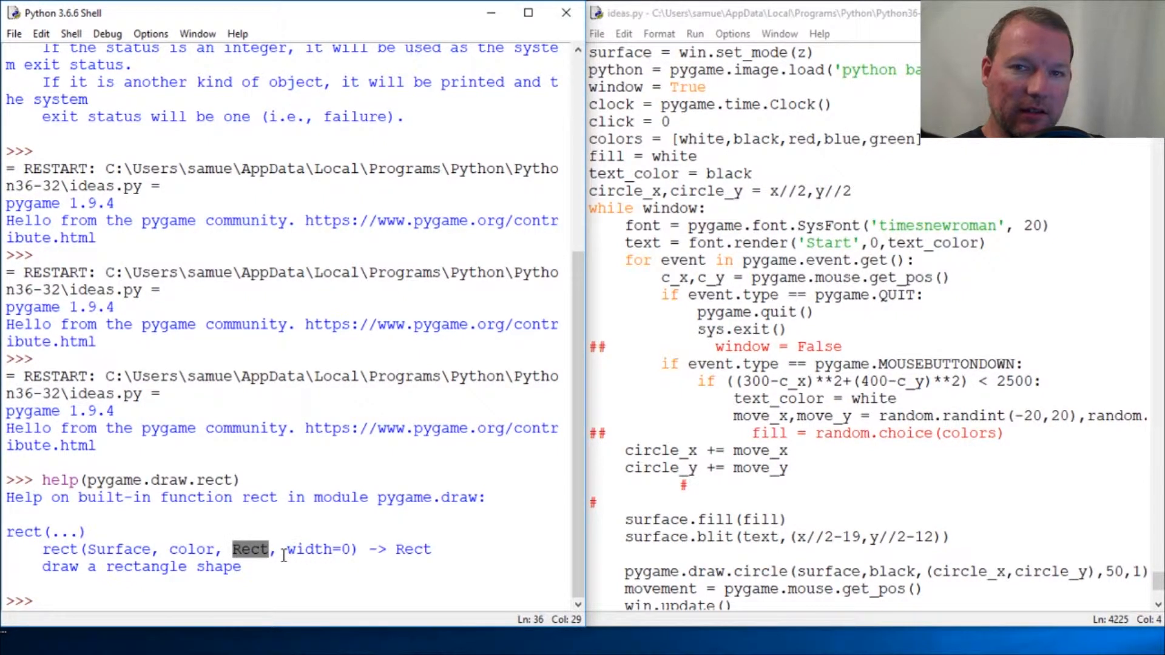
{"action": "mouse_move", "coordinate": [493, 559]}
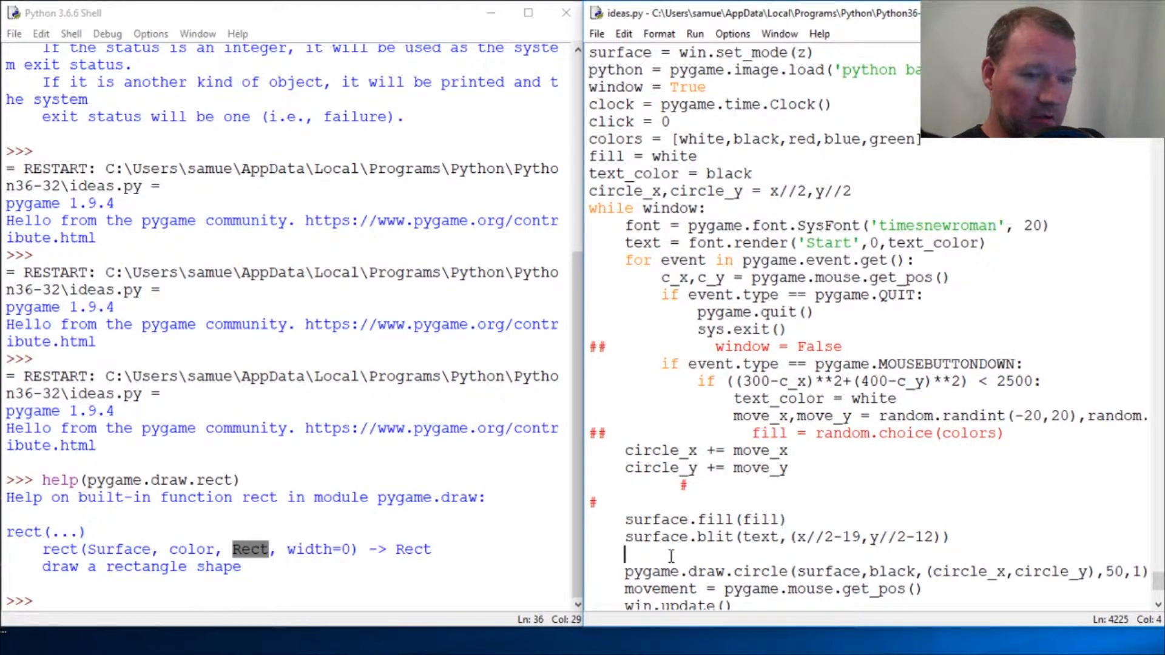
- Begin a pygame.draw.rect(surface,black, call above the circle line
{"action": "type", "text": "surf"}
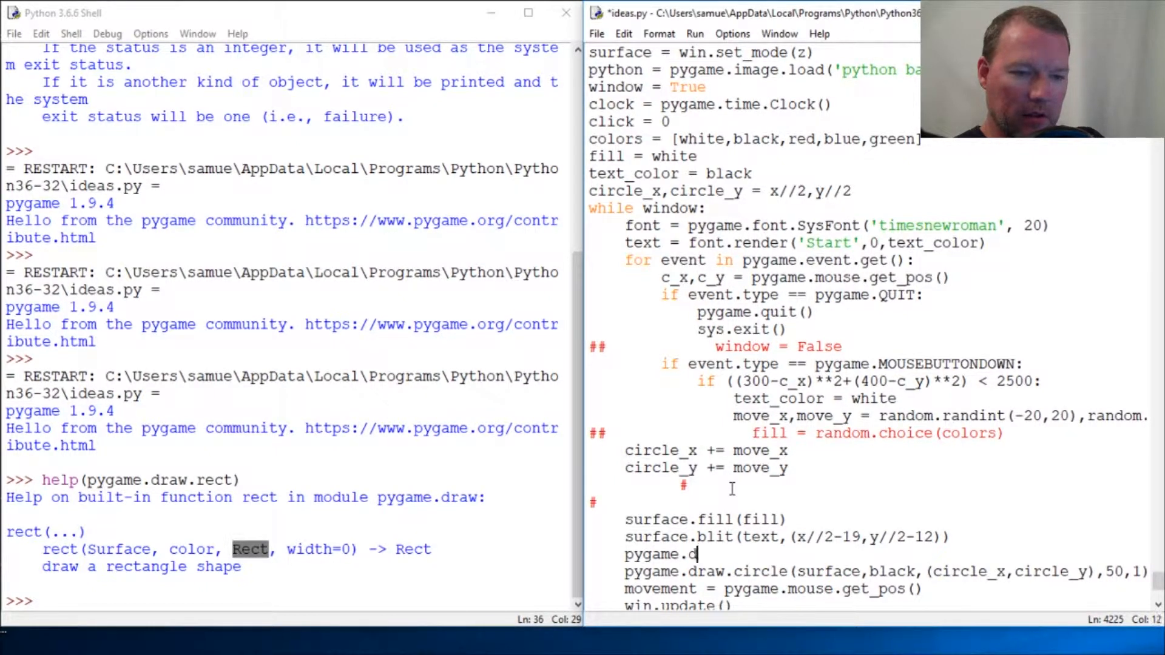
{"action": "type", "text": "raw."}
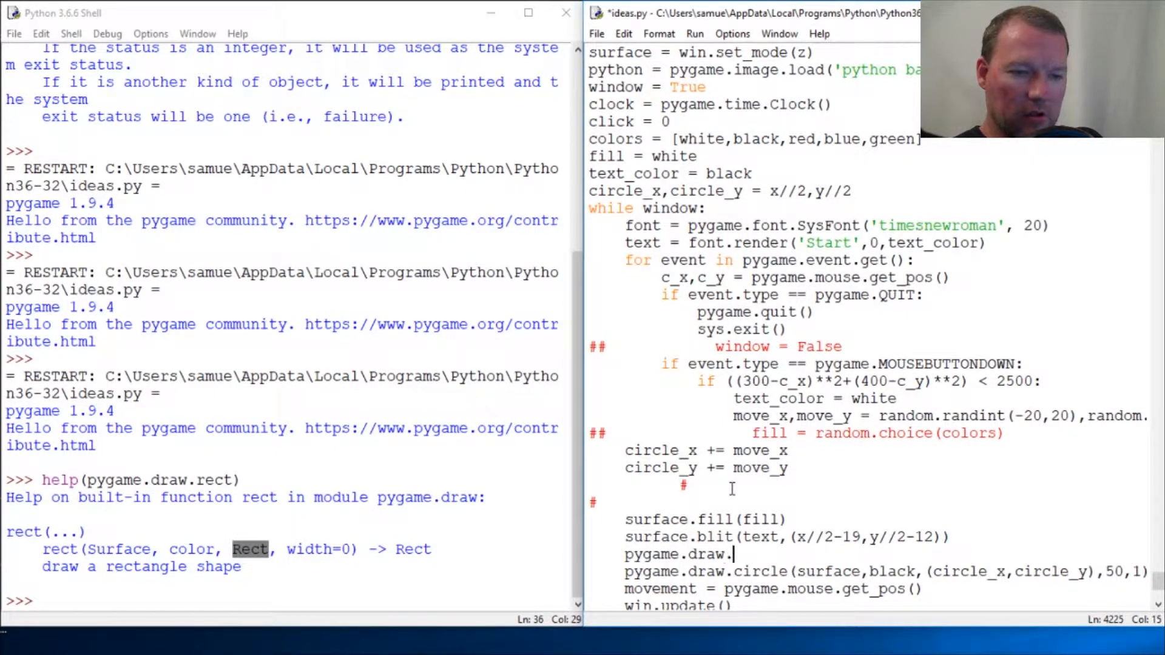
{"action": "type", "text": "rect("}
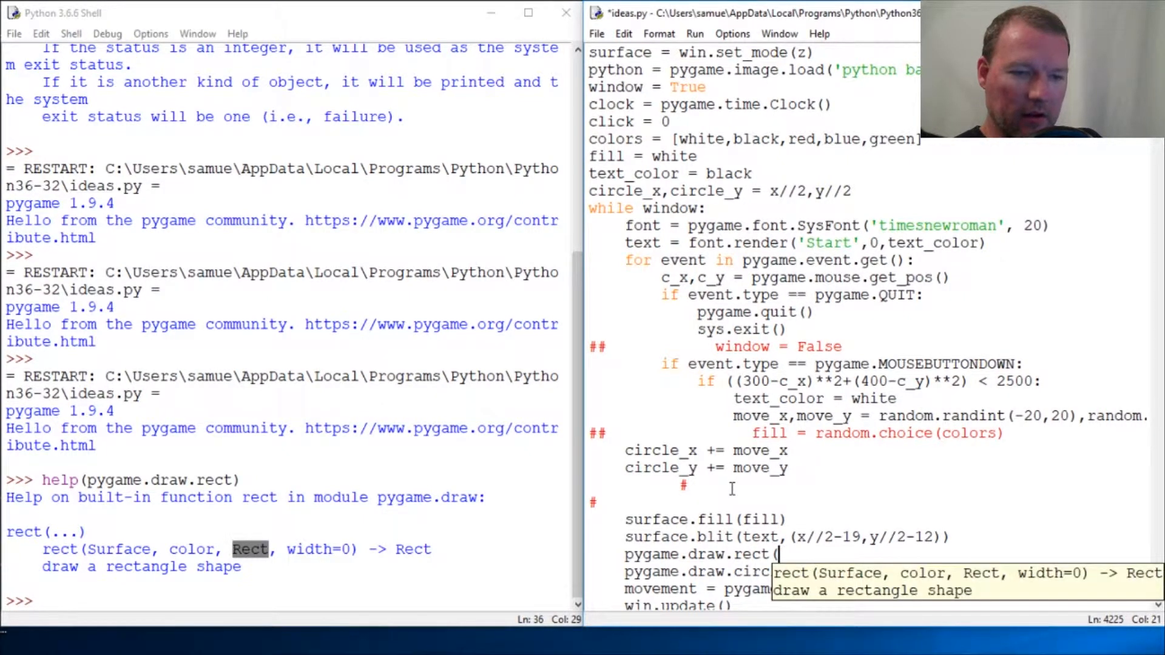
{"action": "type", "text": "surface,bal"}
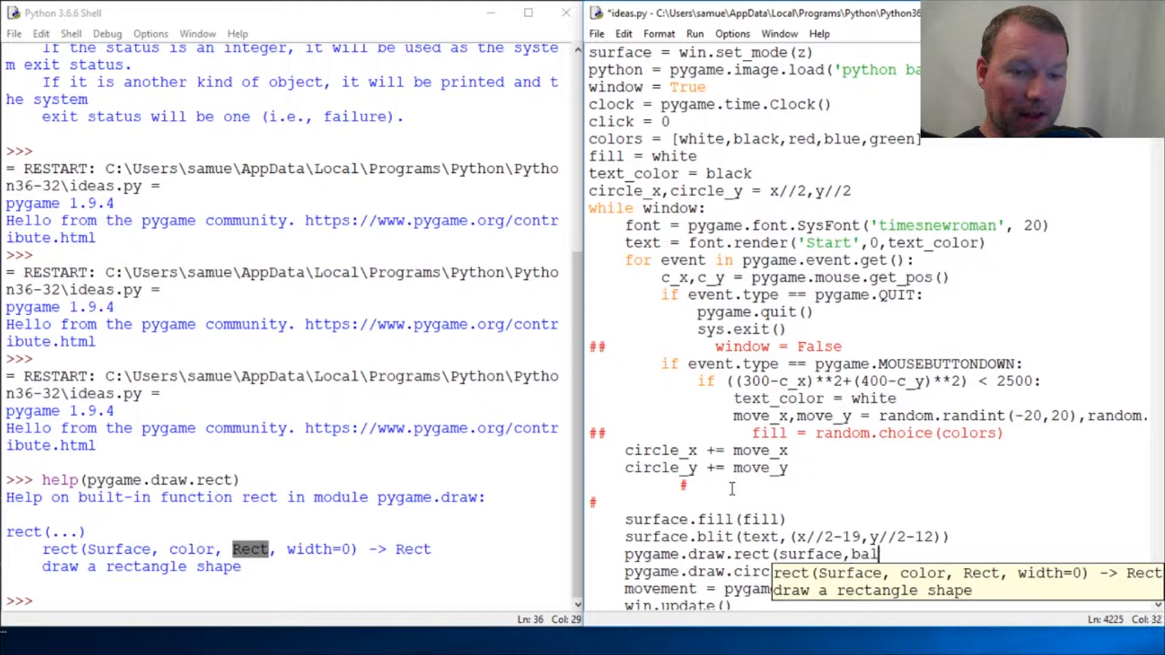
{"action": "type", "text": "a"}
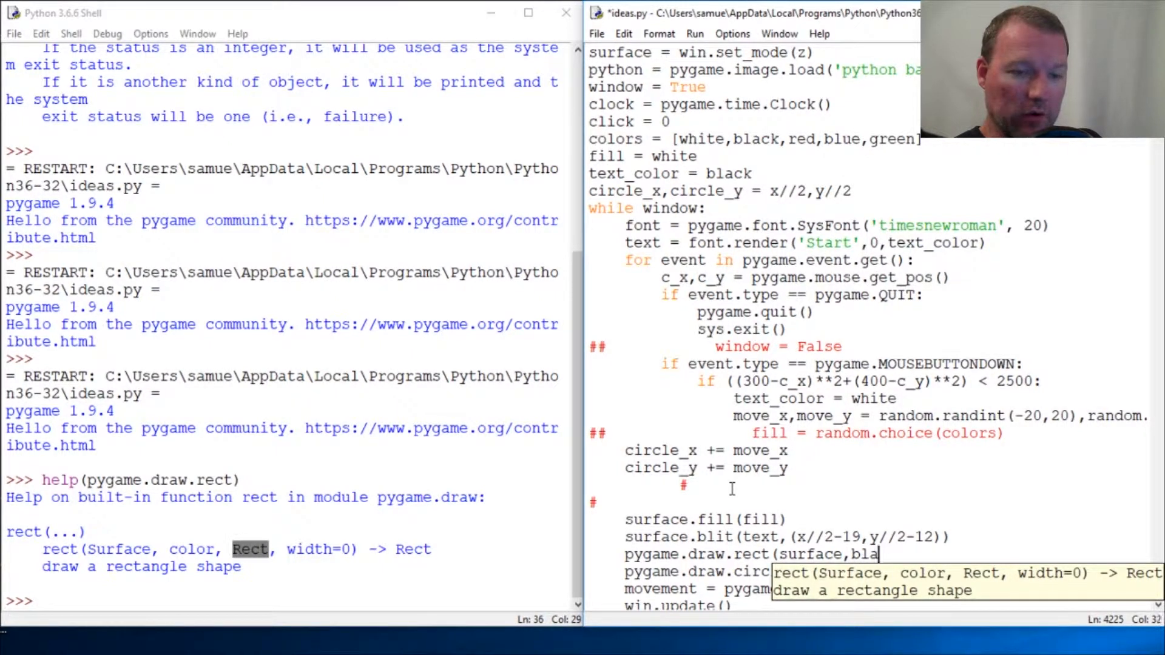
{"action": "type", "text": "ck,"}
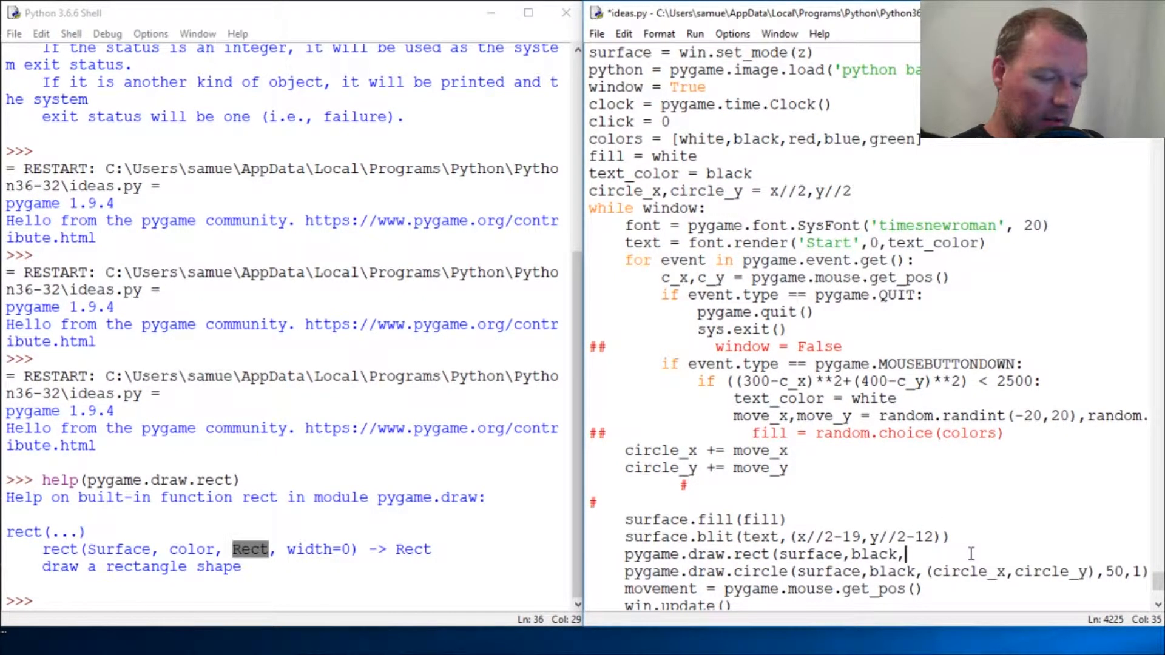
- Give the rectangle the tuple (300,400,50,50) for position and size
{"action": "type", "text": "("}
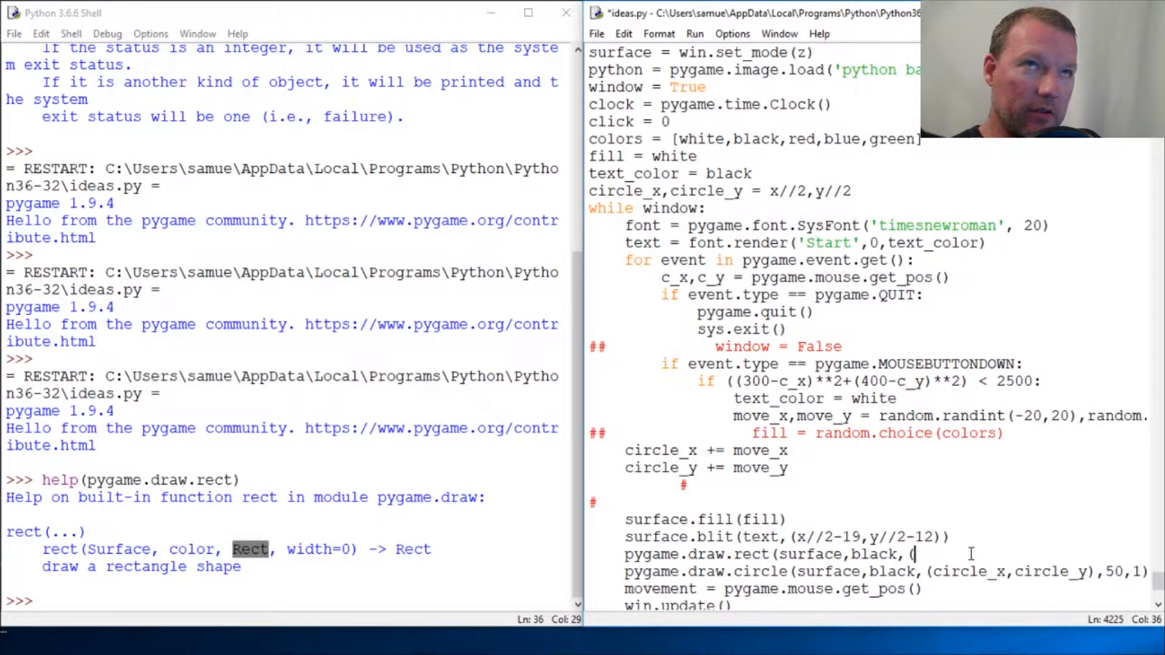
{"action": "type", "text": "3"}
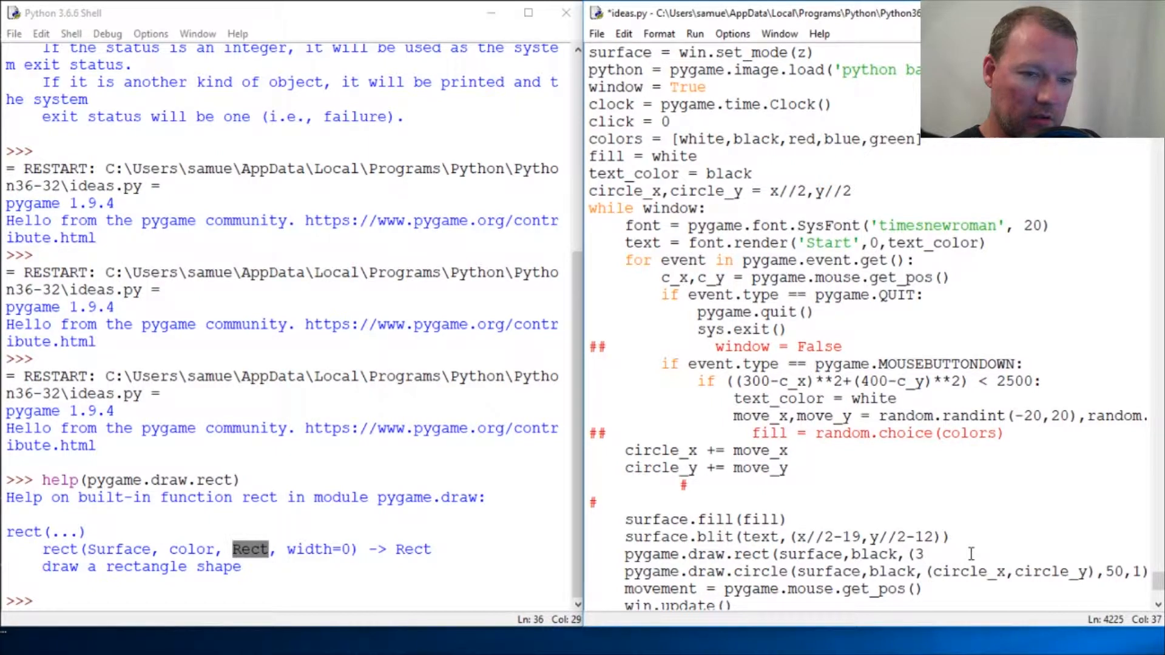
{"action": "type", "text": "00"}
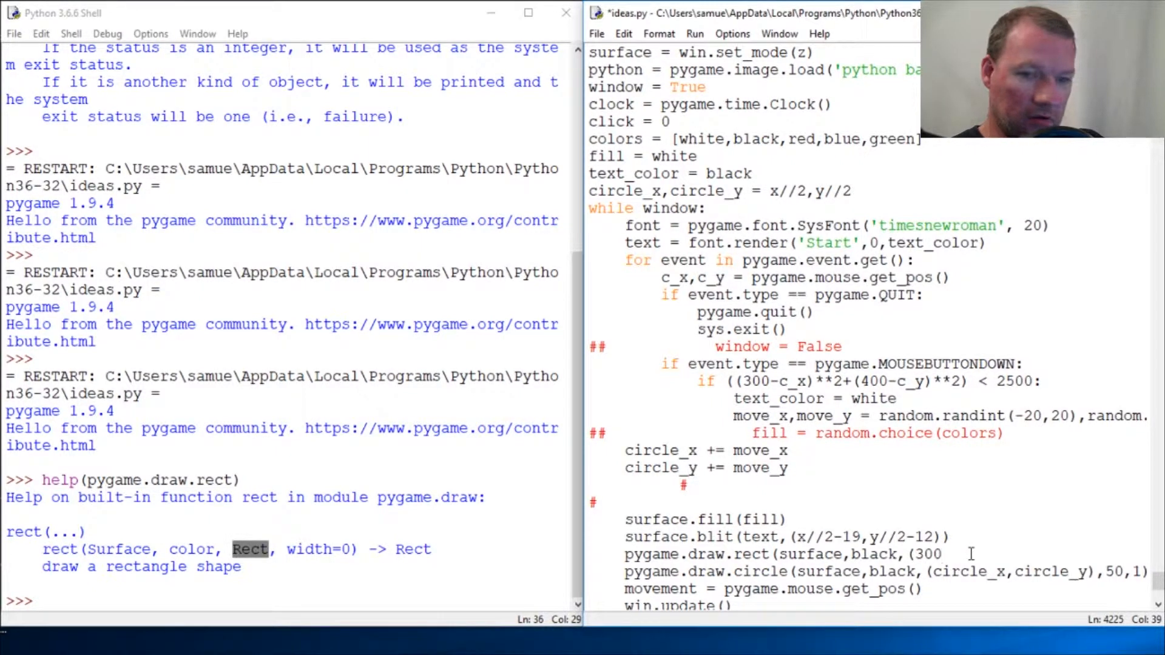
{"action": "type", "text": ","}
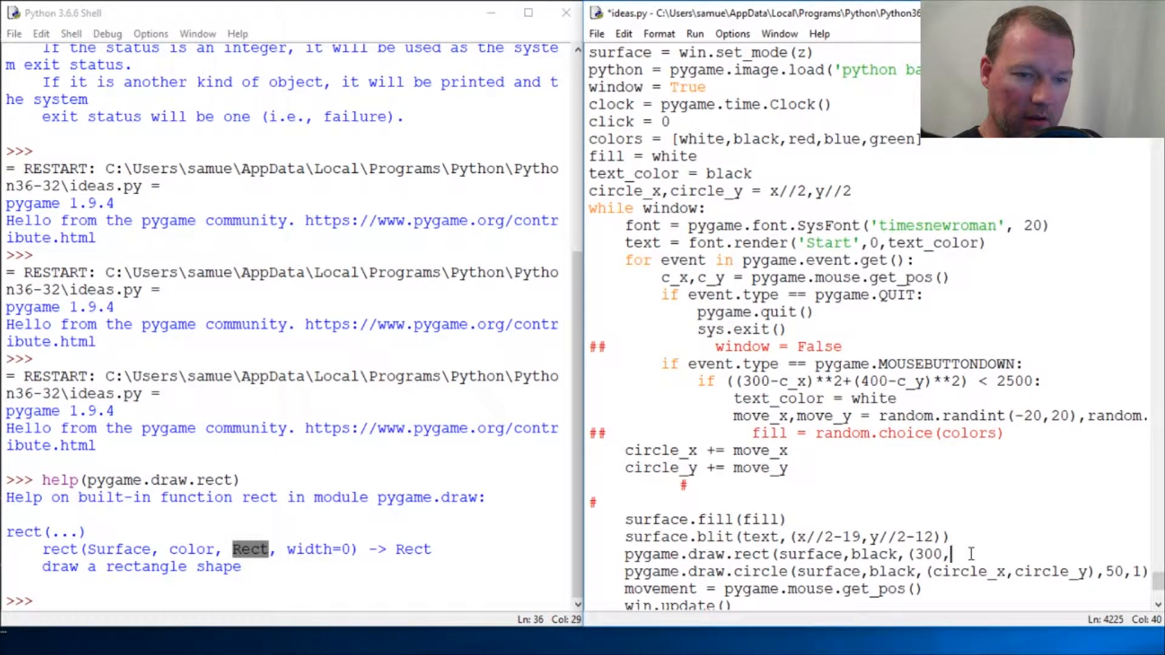
{"action": "type", "text": "400"}
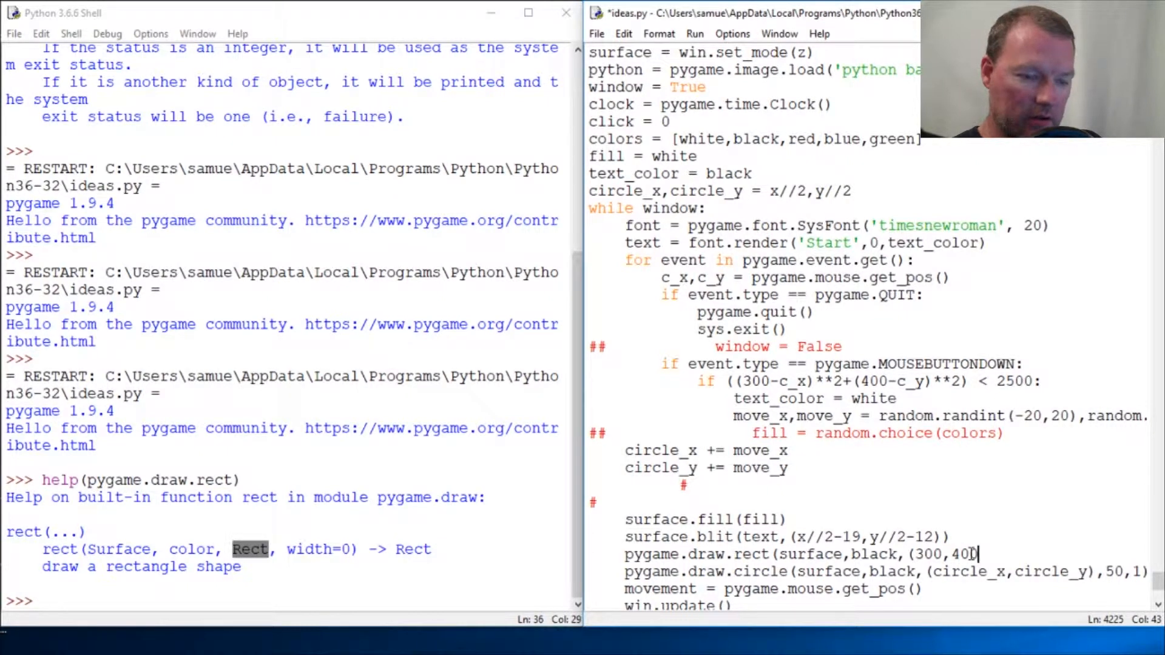
{"action": "type", "text": ","}
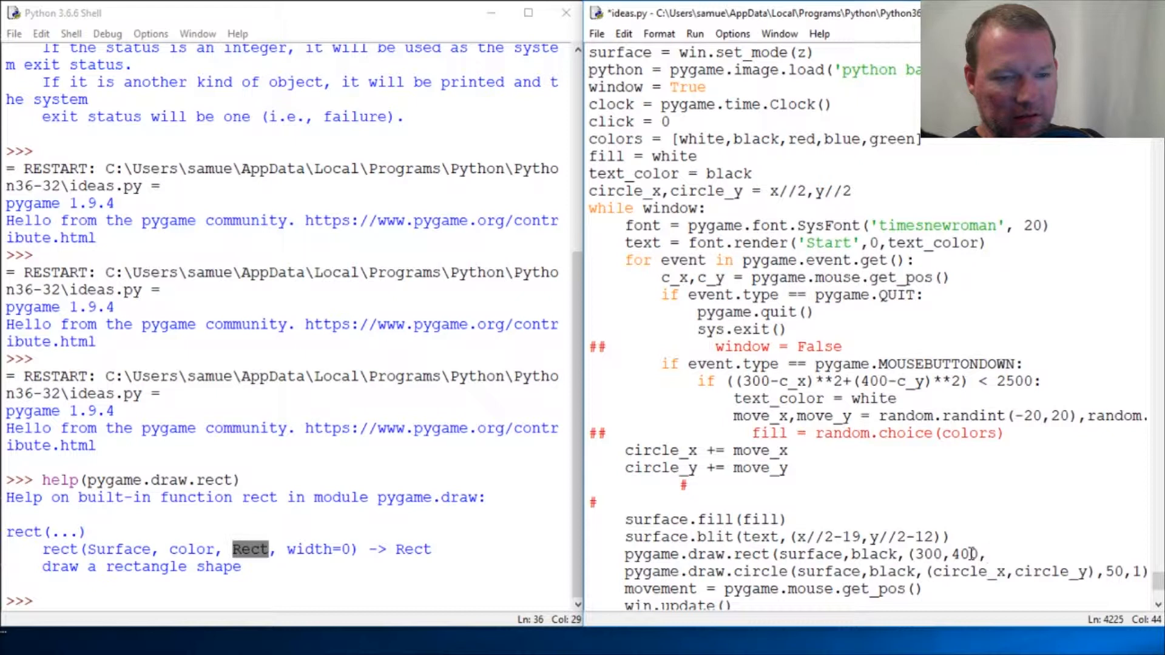
{"action": "type", "text": ",50,50"}
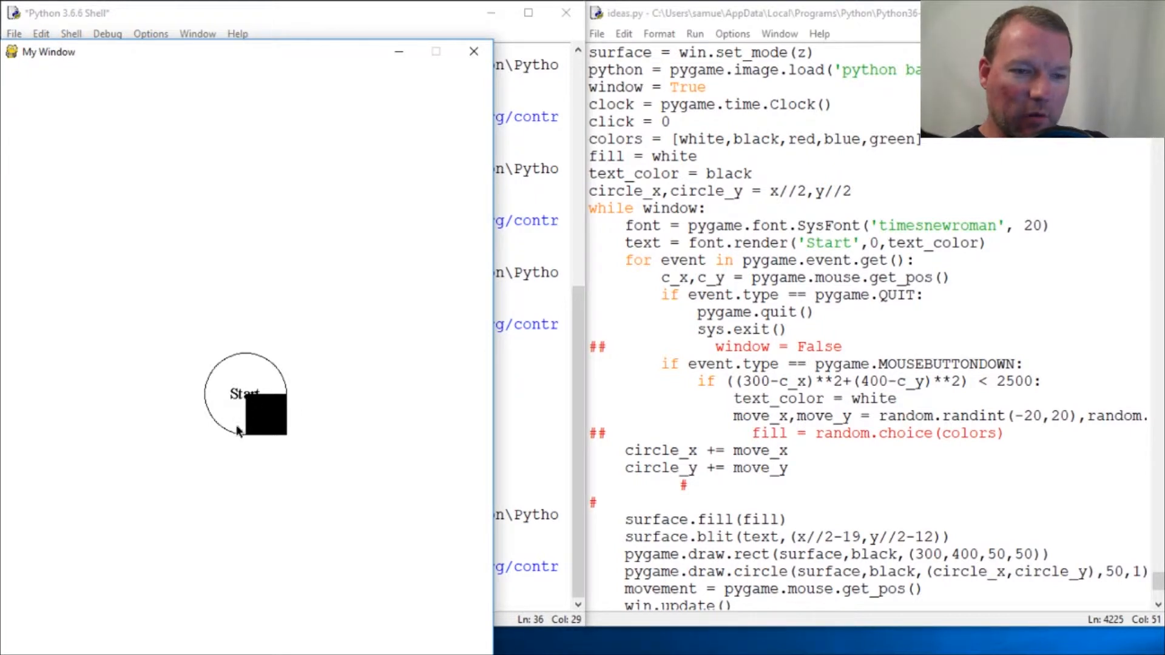
{"action": "mouse_move", "coordinate": [7, 70]}
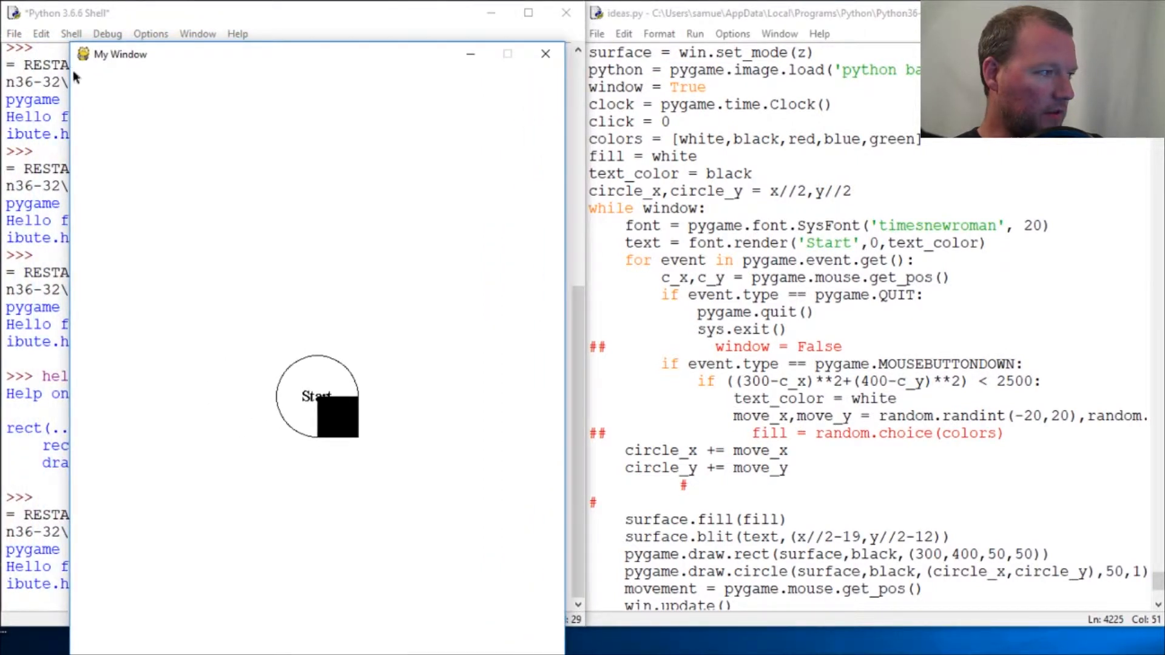
{"action": "mouse_move", "coordinate": [108, 77]}
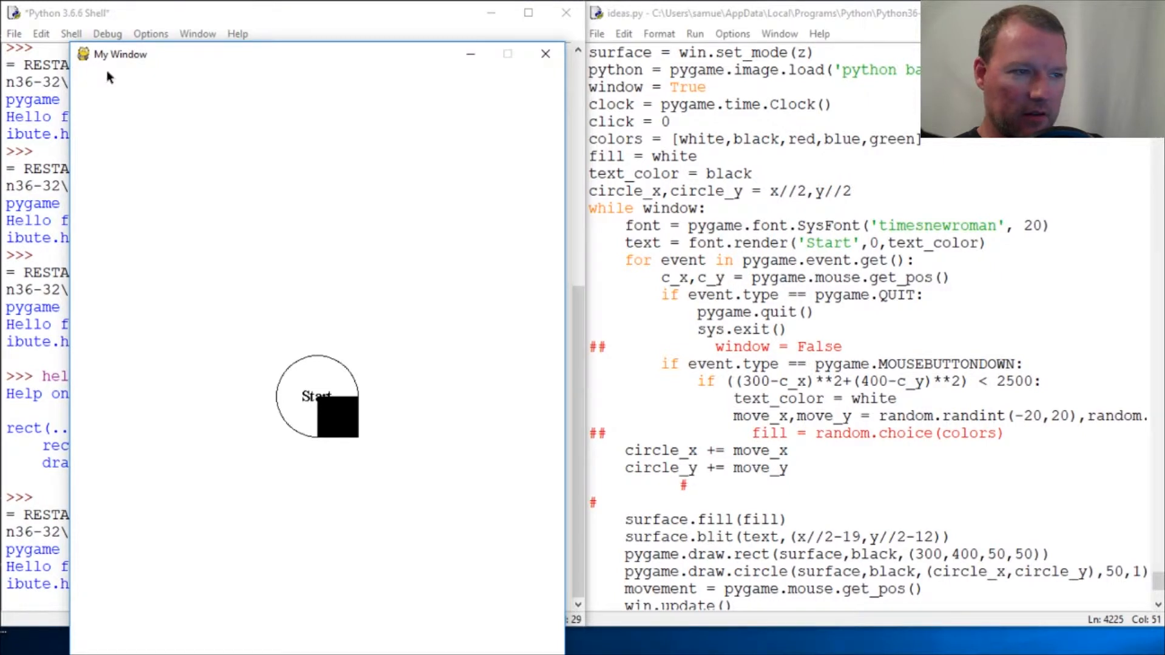
{"action": "mouse_move", "coordinate": [105, 125]}
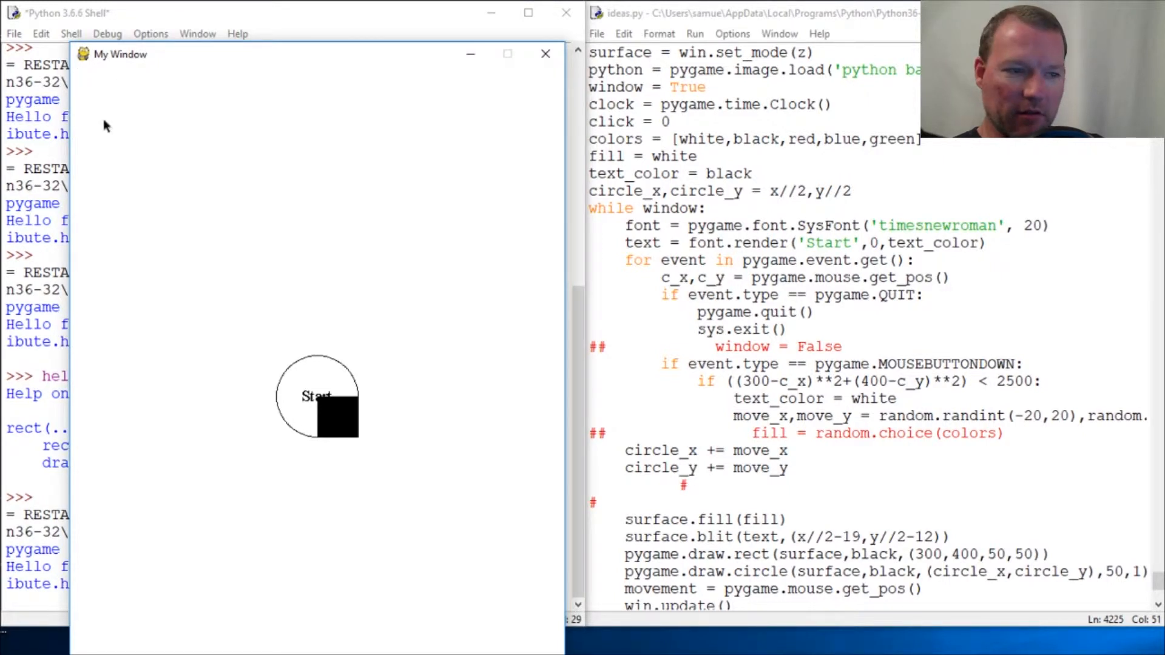
{"action": "mouse_move", "coordinate": [319, 403]}
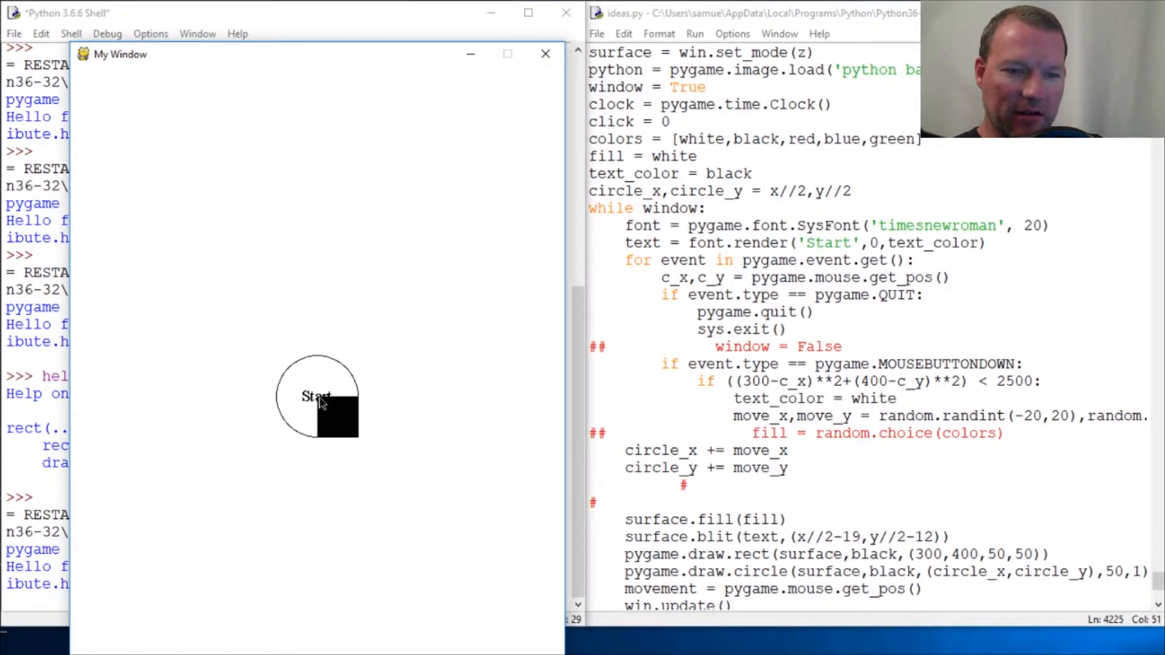
{"action": "mouse_move", "coordinate": [290, 84]}
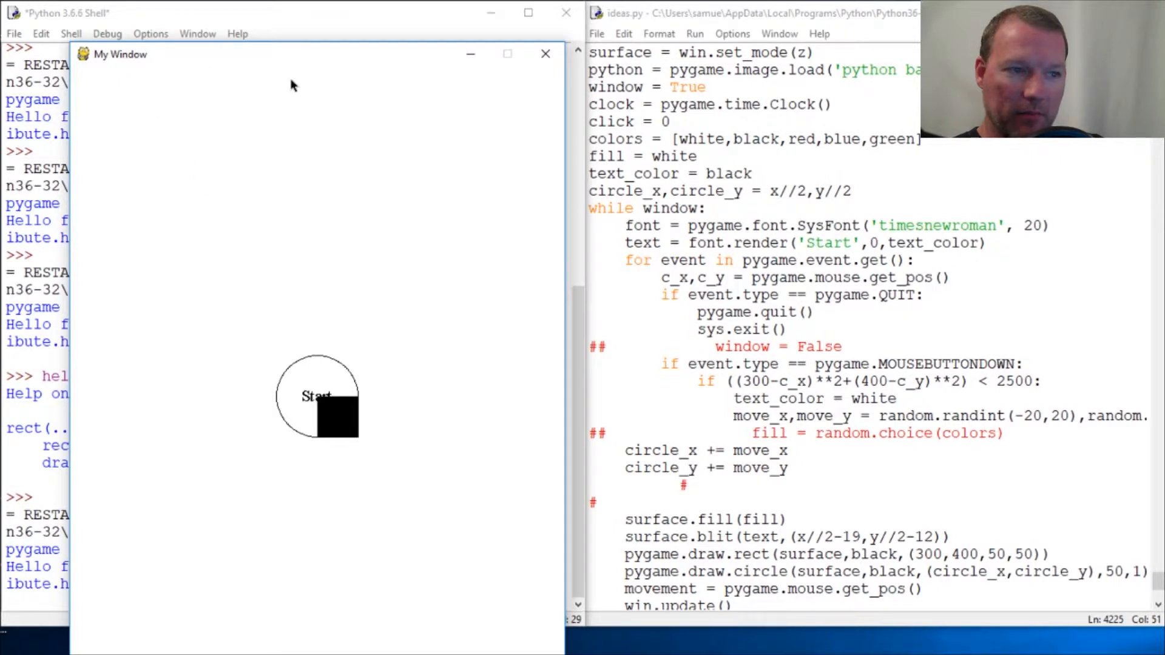
{"action": "mouse_move", "coordinate": [312, 408]}
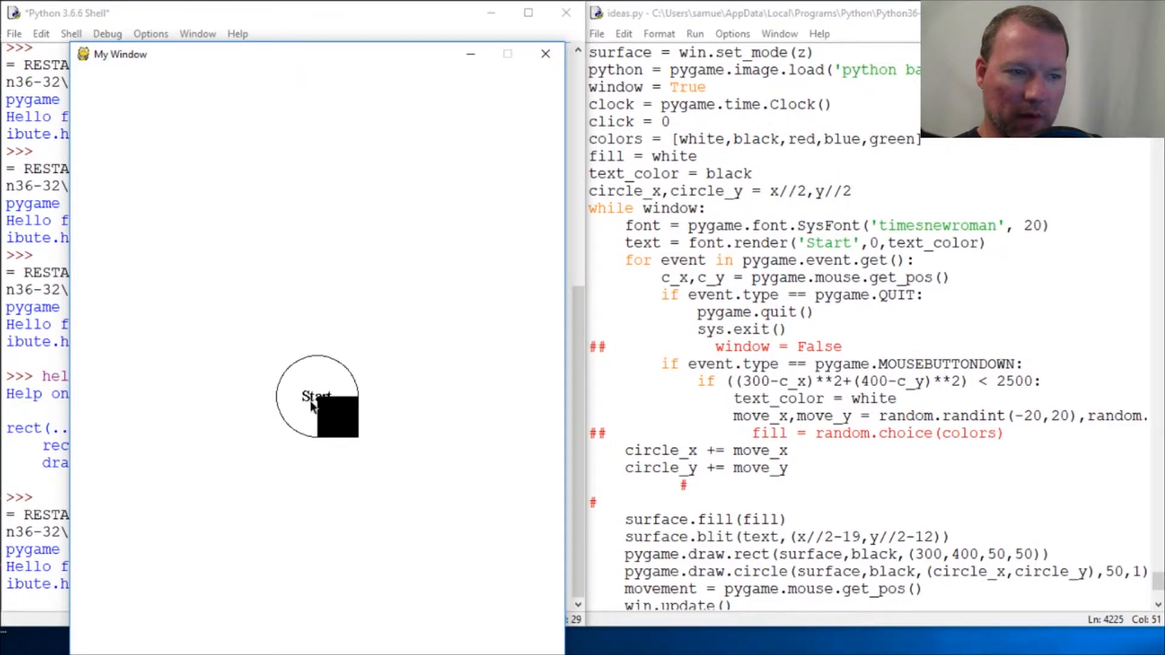
{"action": "mouse_move", "coordinate": [330, 95]}
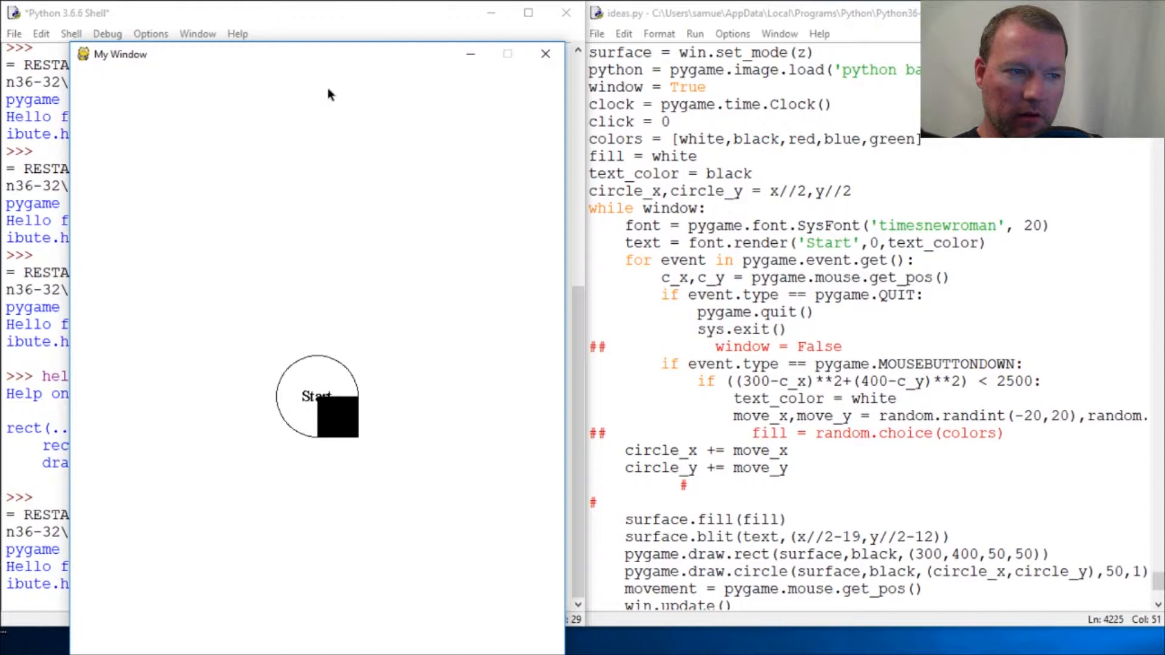
{"action": "mouse_move", "coordinate": [318, 401]}
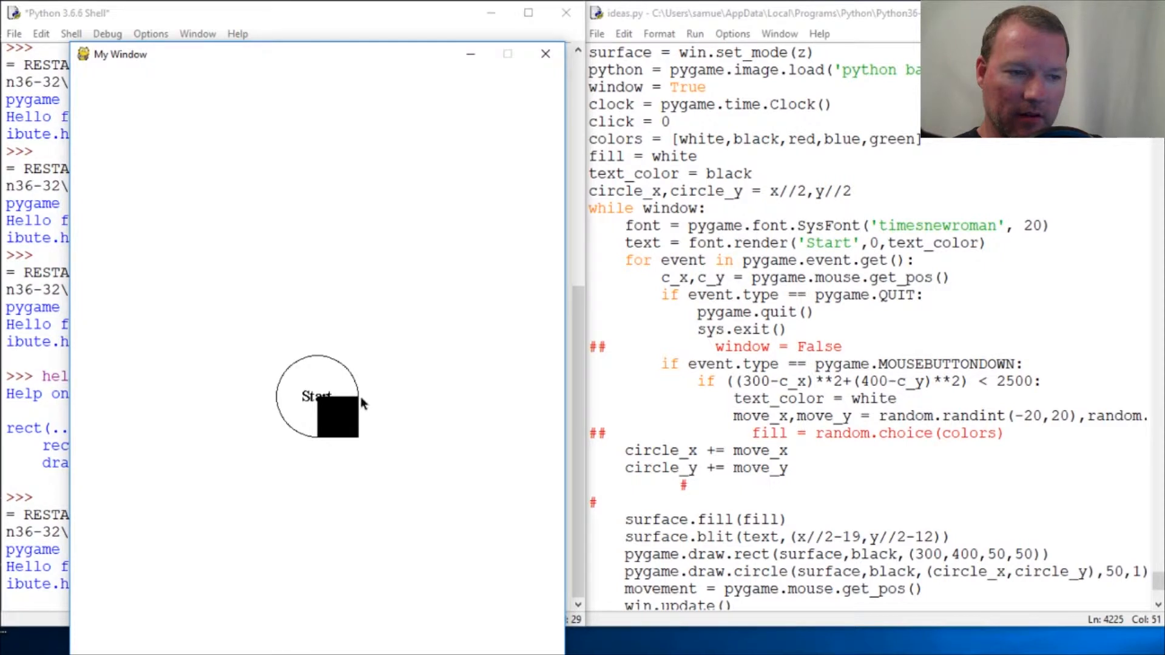
{"action": "mouse_move", "coordinate": [359, 440]}
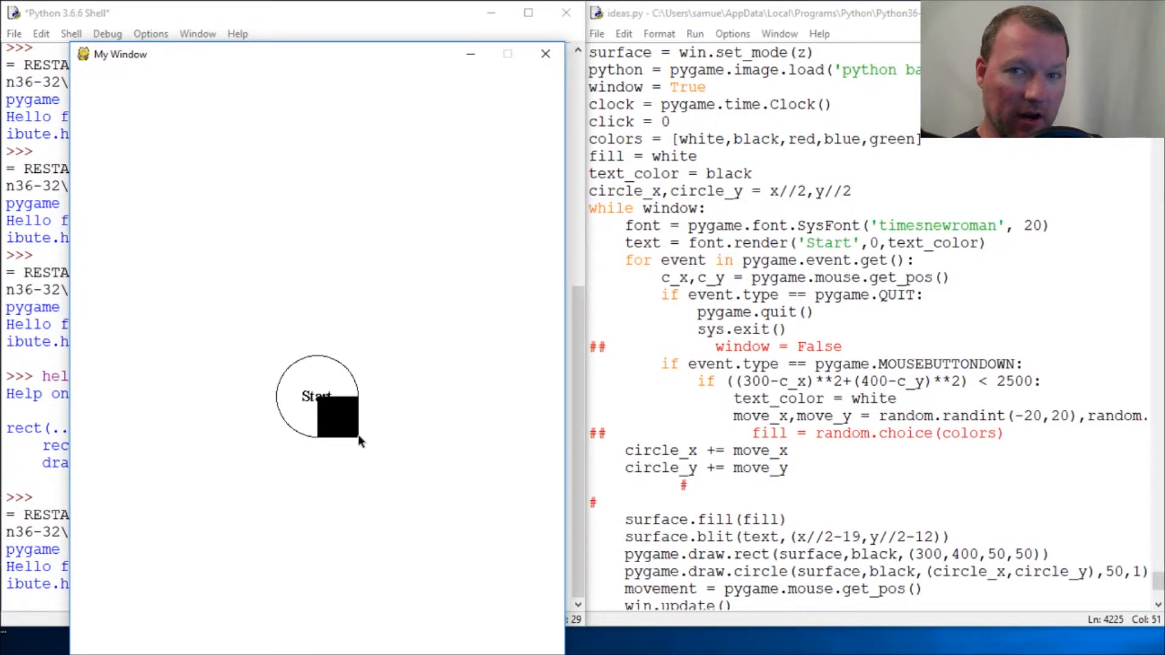
{"action": "mouse_move", "coordinate": [336, 395]}
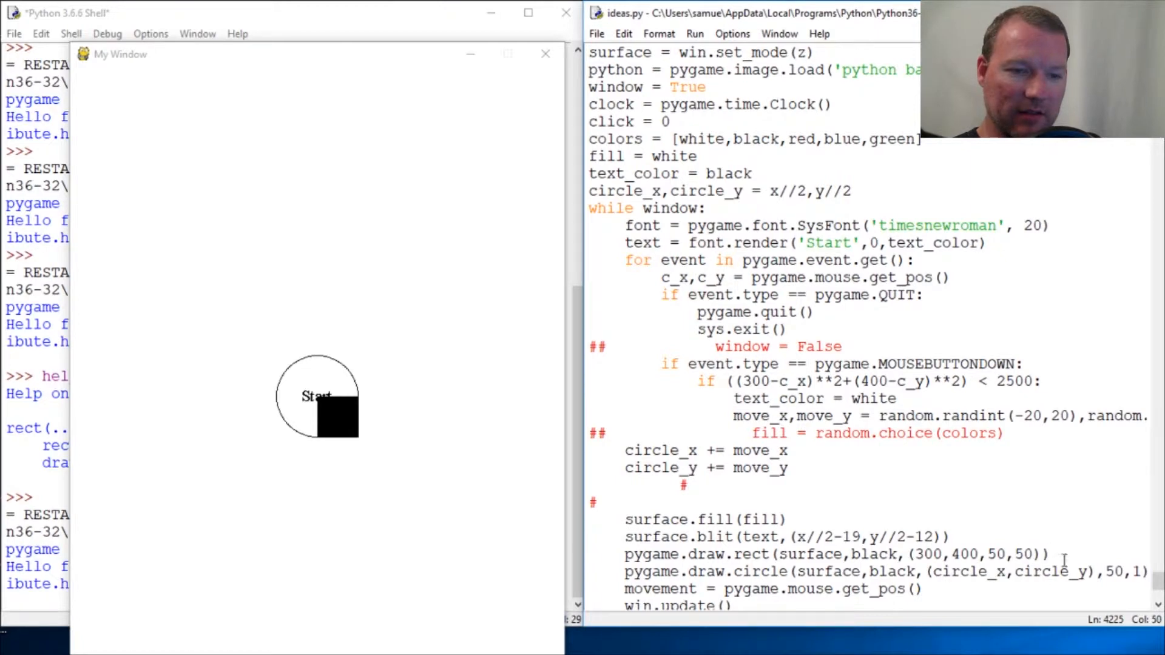
- Add a width argument of 1 so the rectangle draws as a thin outline
{"action": "left_click", "coordinate": [544, 53]}
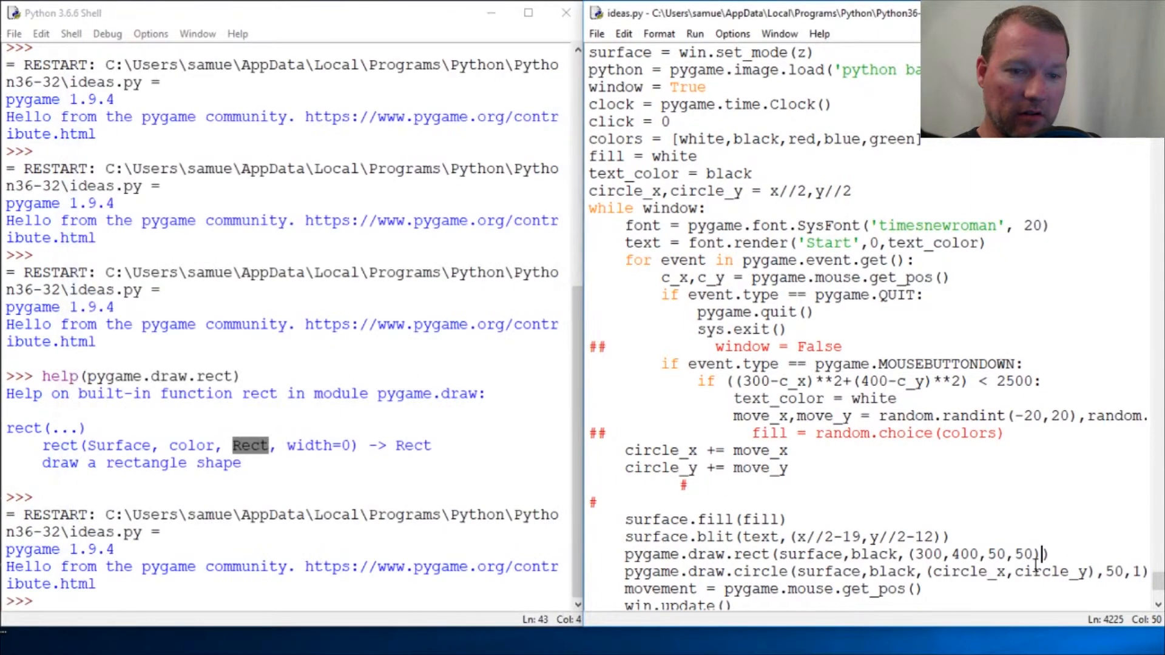
{"action": "type", "text": ","}
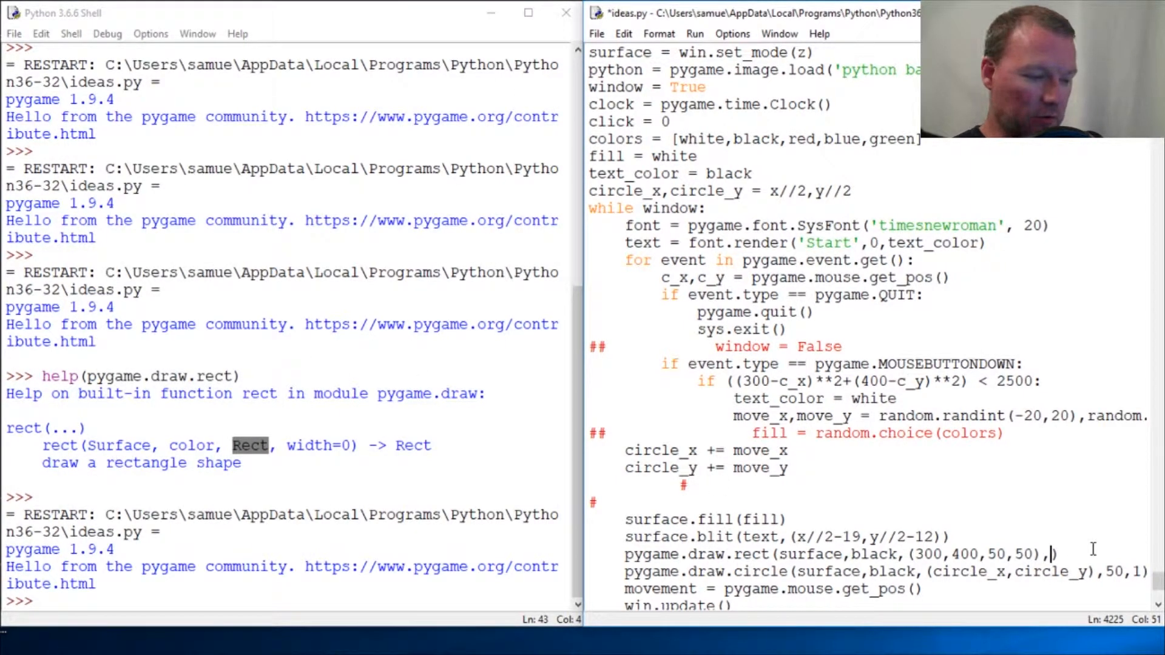
{"action": "type", "text": "1"}
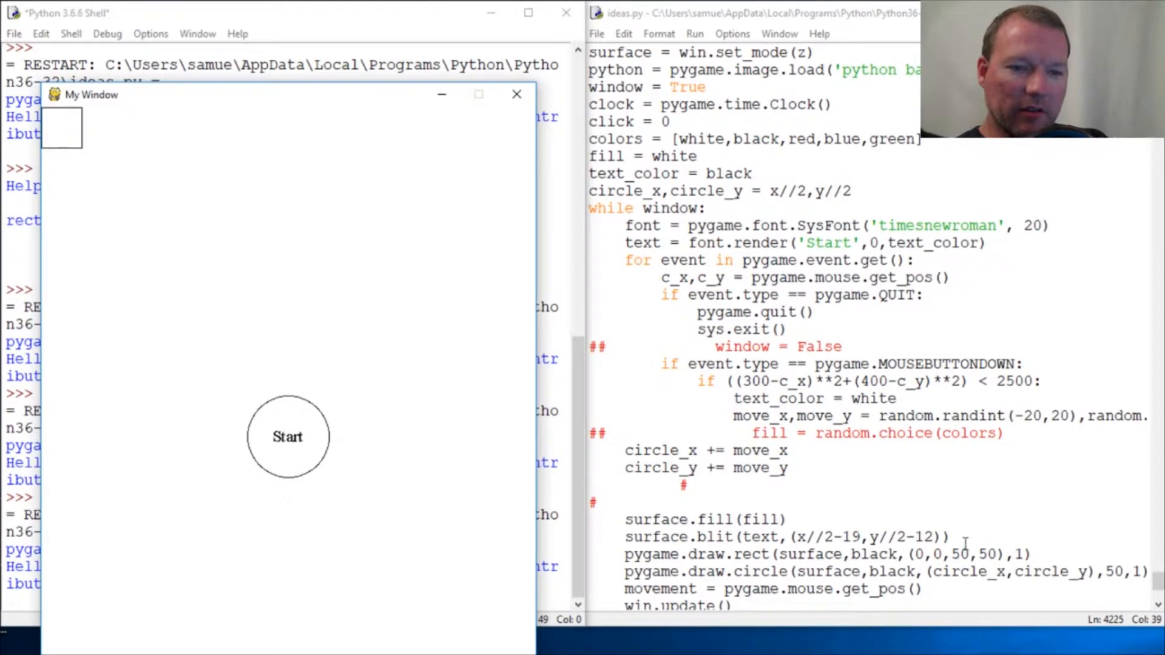
- Move the rectangle origin to (5,5) and save before rerunning the game
{"action": "left_click", "coordinate": [910, 554]}
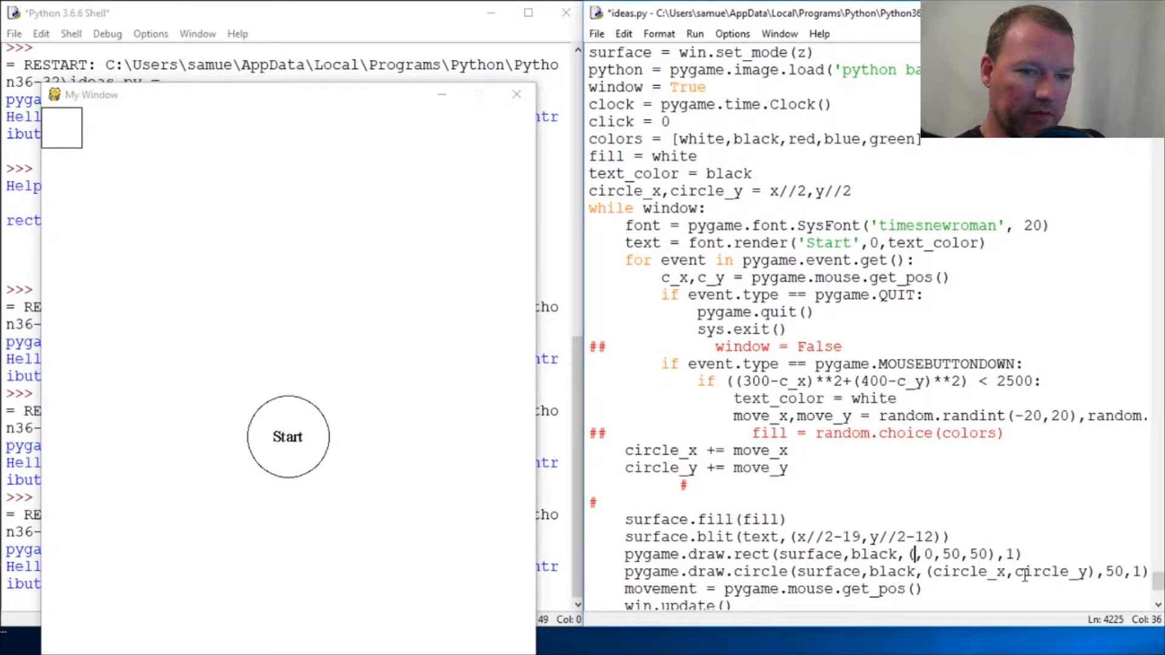
{"action": "type", "text": "5,5"}
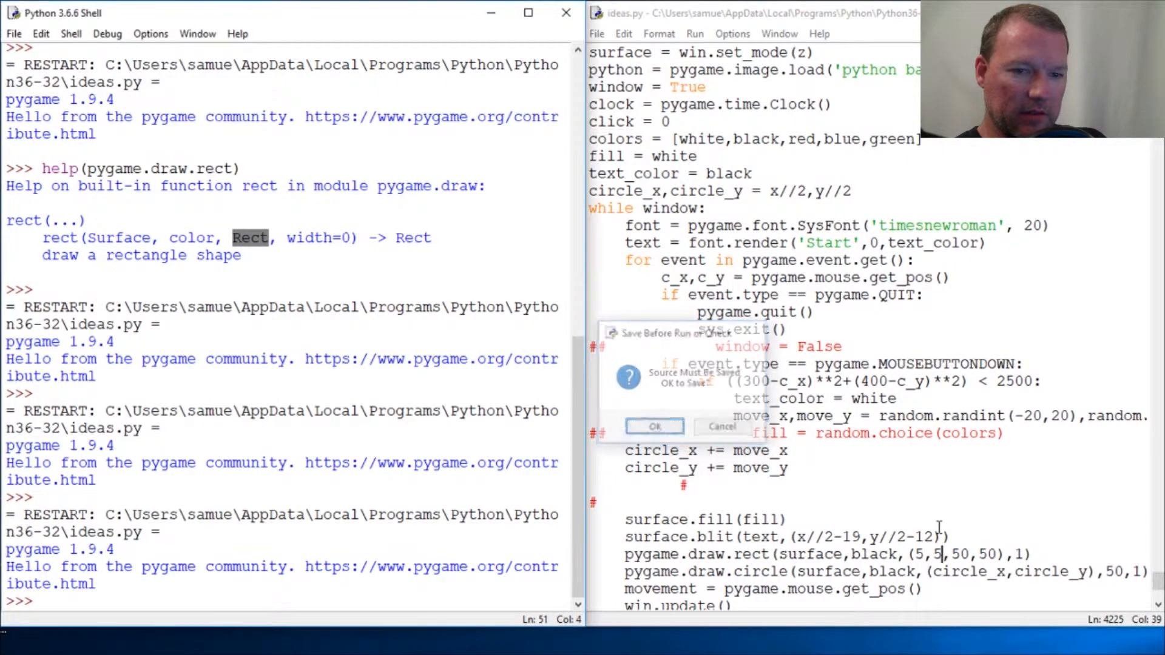
{"action": "left_click", "coordinate": [653, 426]}
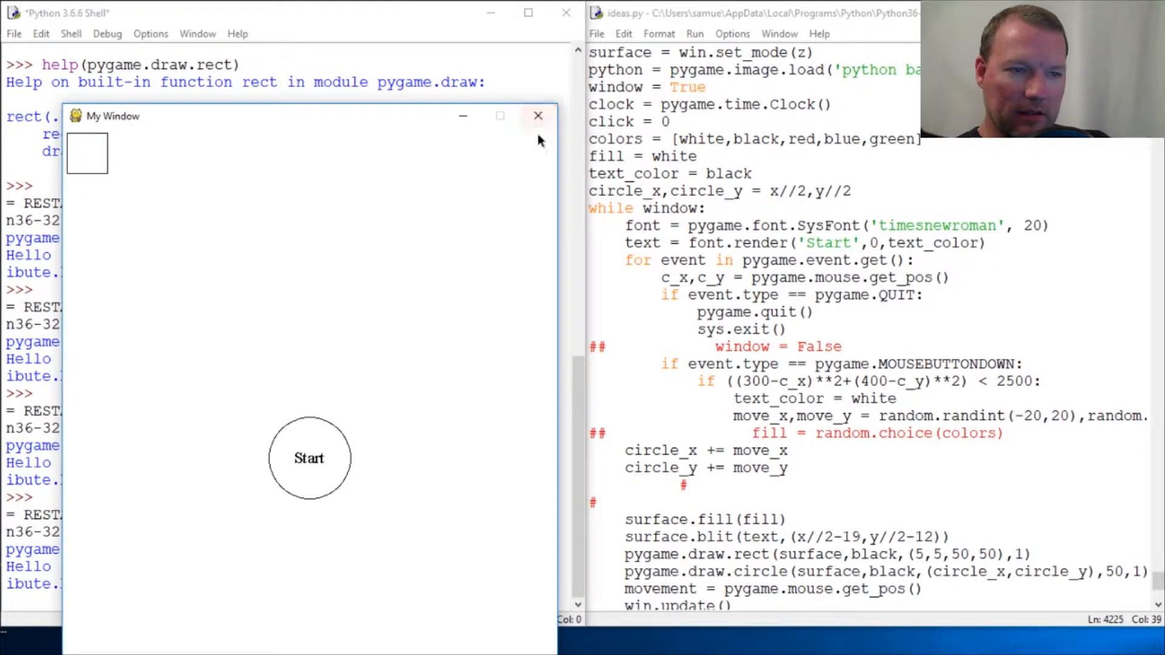
- Scroll through ideas.py around the rectangle line while widening it to 590
{"action": "scroll", "scroll_direction": "up", "scroll_amount": 3}
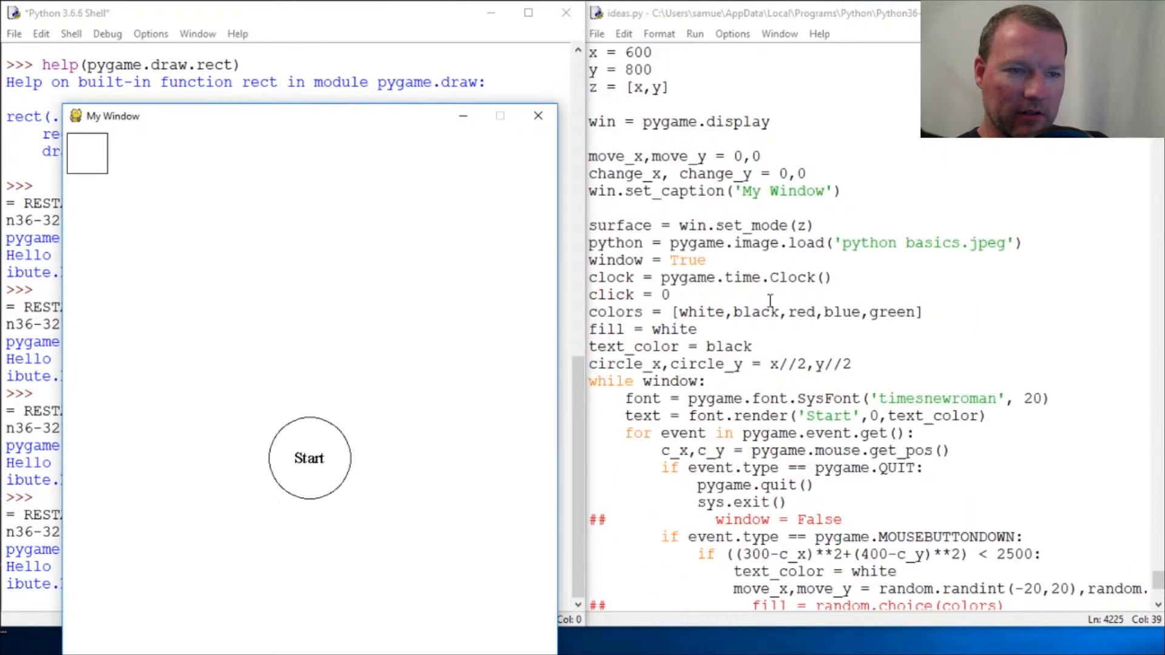
{"action": "mouse_move", "coordinate": [531, 207]}
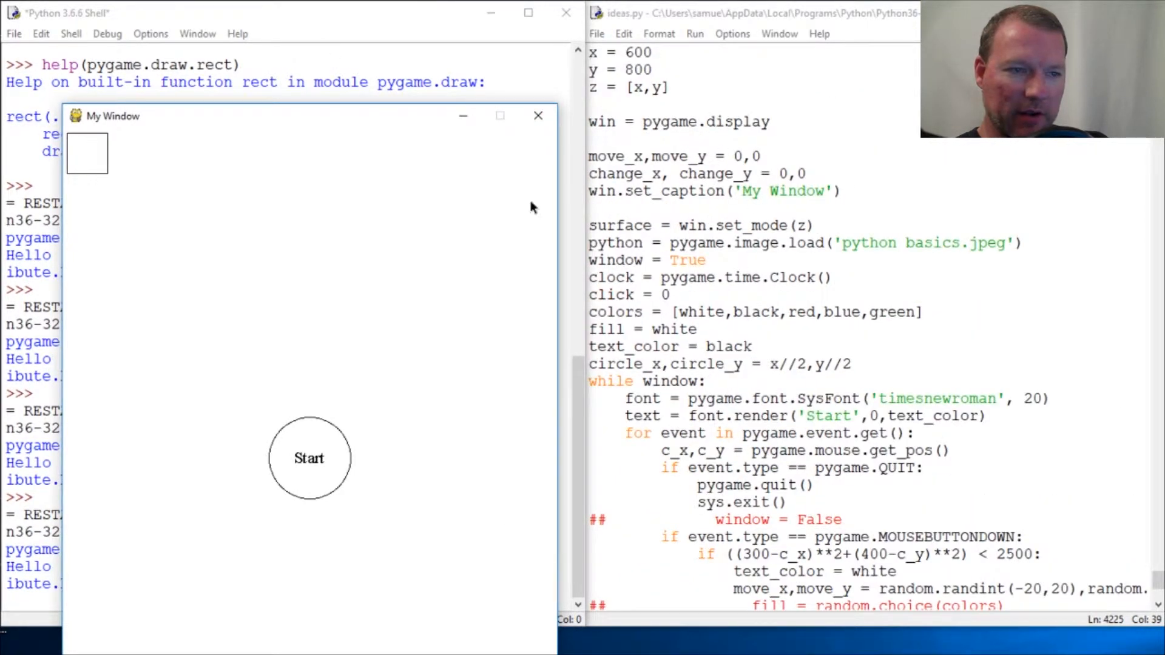
{"action": "scroll", "scroll_direction": "down", "scroll_amount": 3}
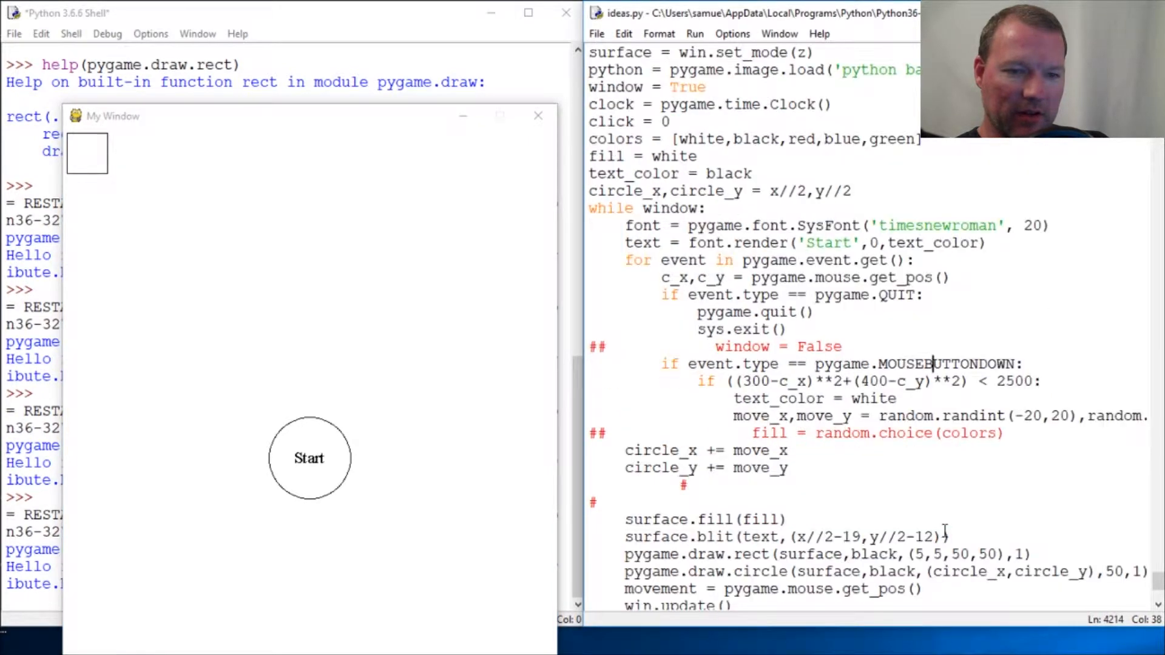
{"action": "scroll", "scroll_direction": "down", "scroll_amount": 3}
{"action": "type", "text": "9"}
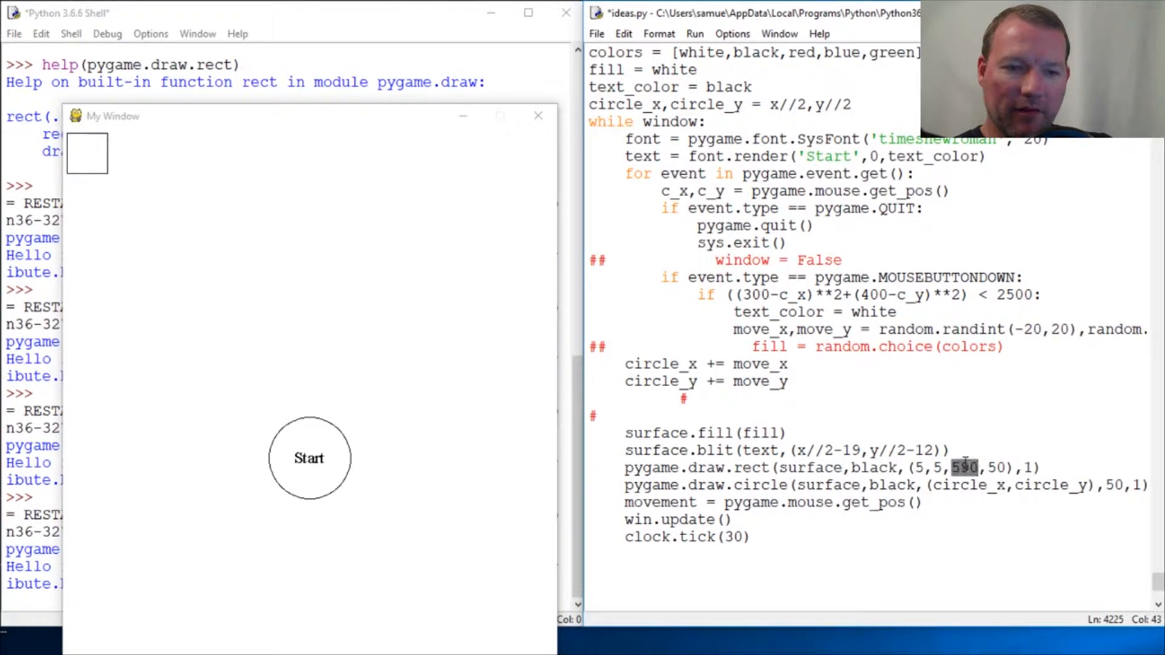
{"action": "mouse_move", "coordinate": [536, 147]}
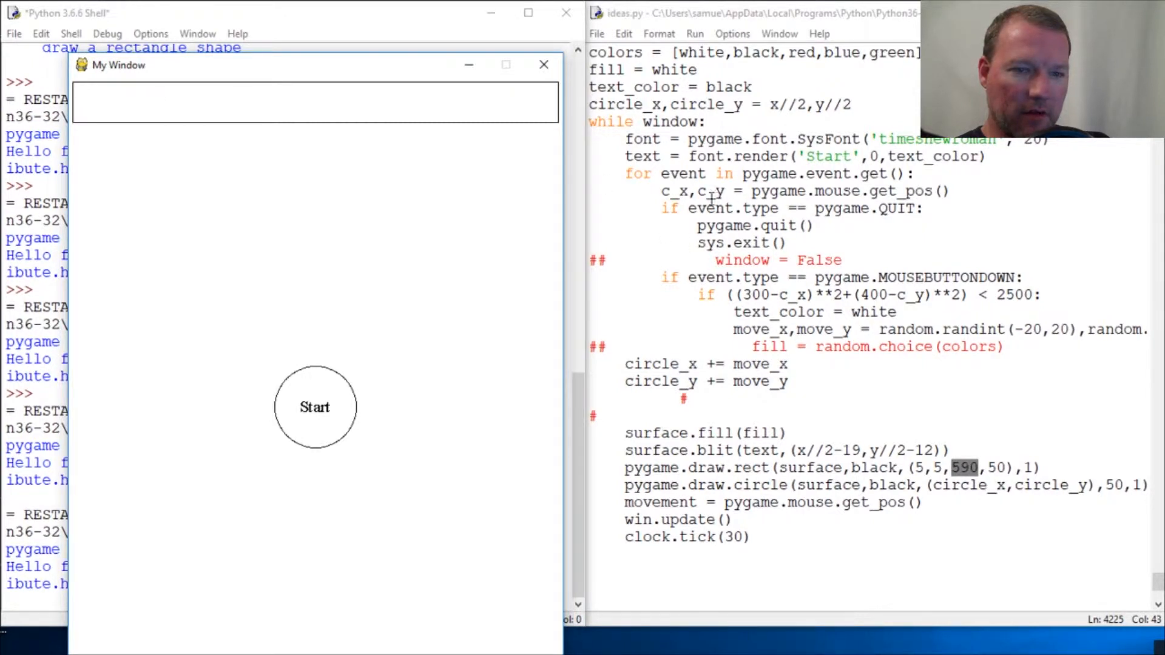
{"action": "mouse_move", "coordinate": [408, 87]}
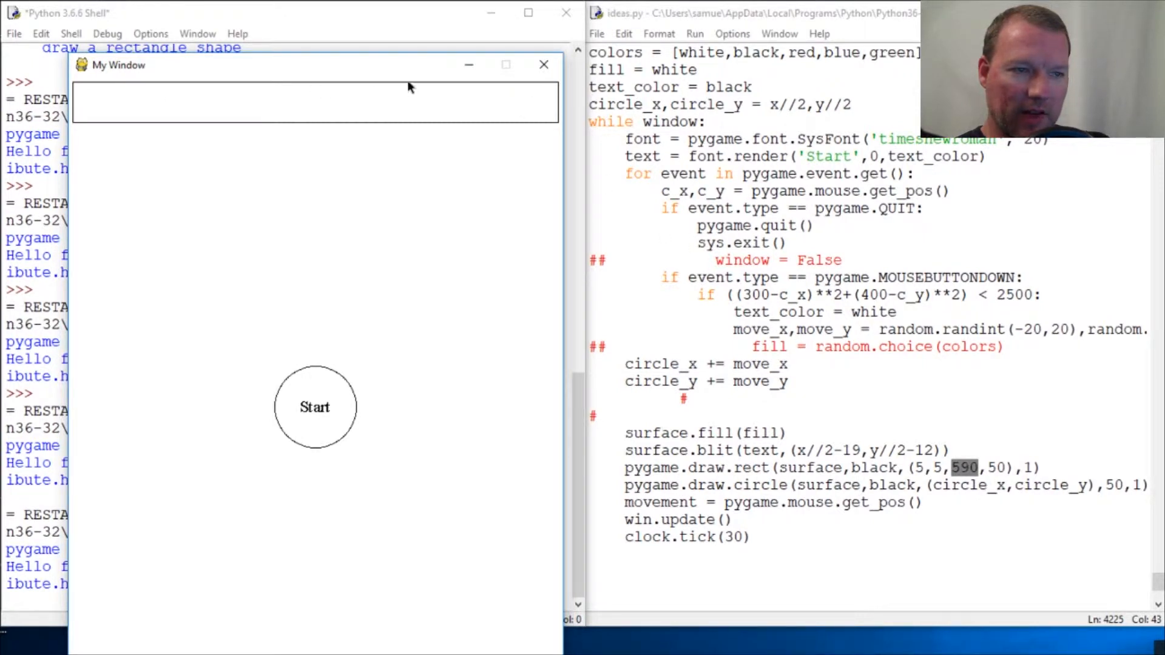
{"action": "mouse_move", "coordinate": [489, 81]}
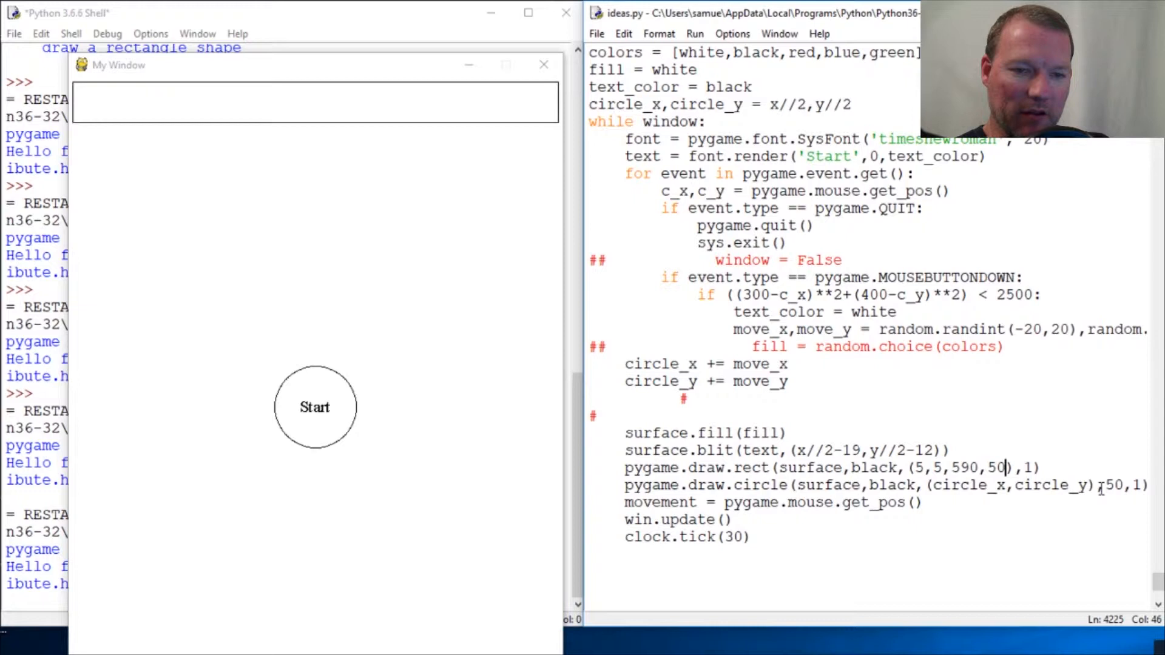
- Replace the rectangle's height with 790 and set its outline width to 3
{"action": "key", "text": "BackSpace"}
{"action": "type", "text": "79"}
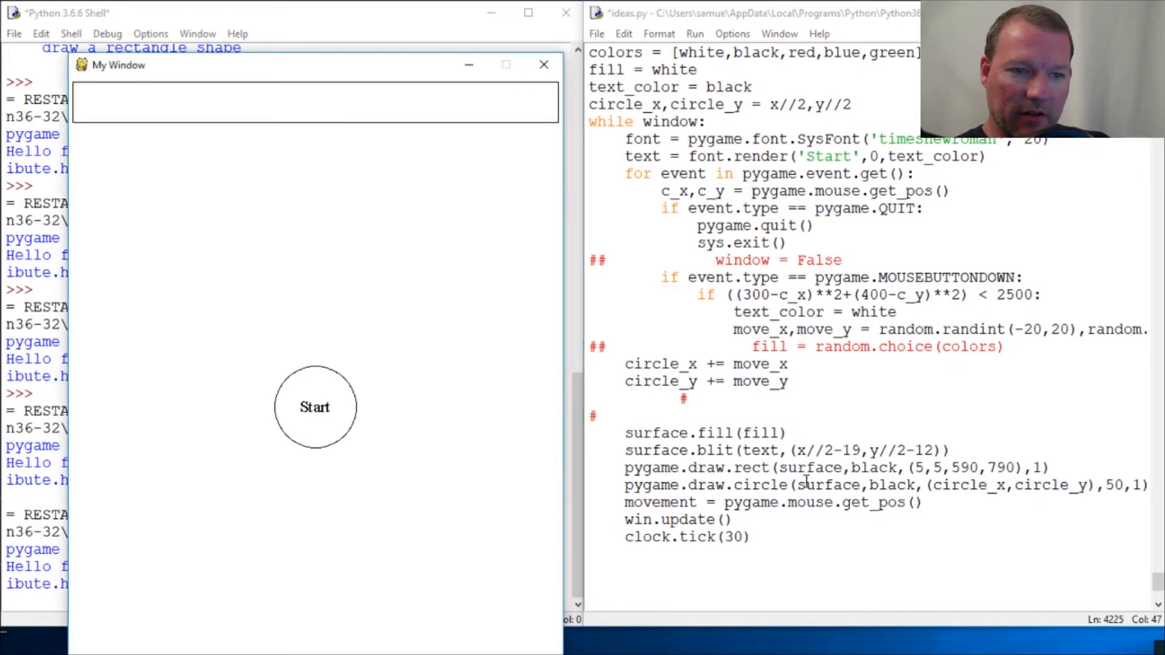
{"action": "left_click", "coordinate": [544, 65]}
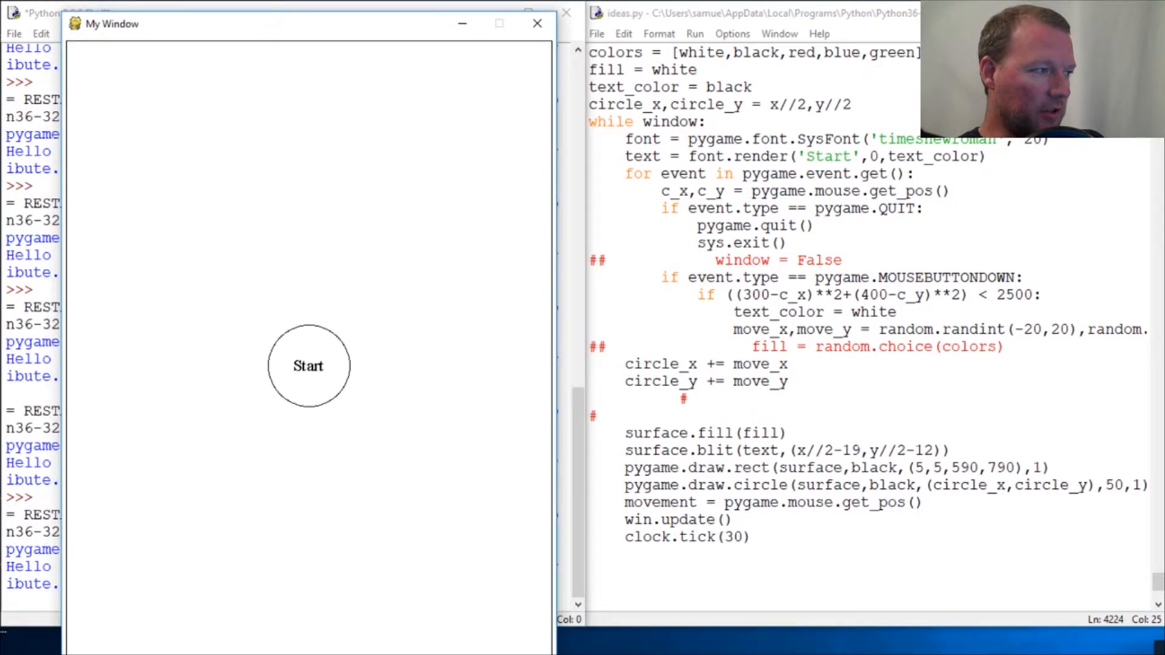
{"action": "mouse_move", "coordinate": [210, 68]}
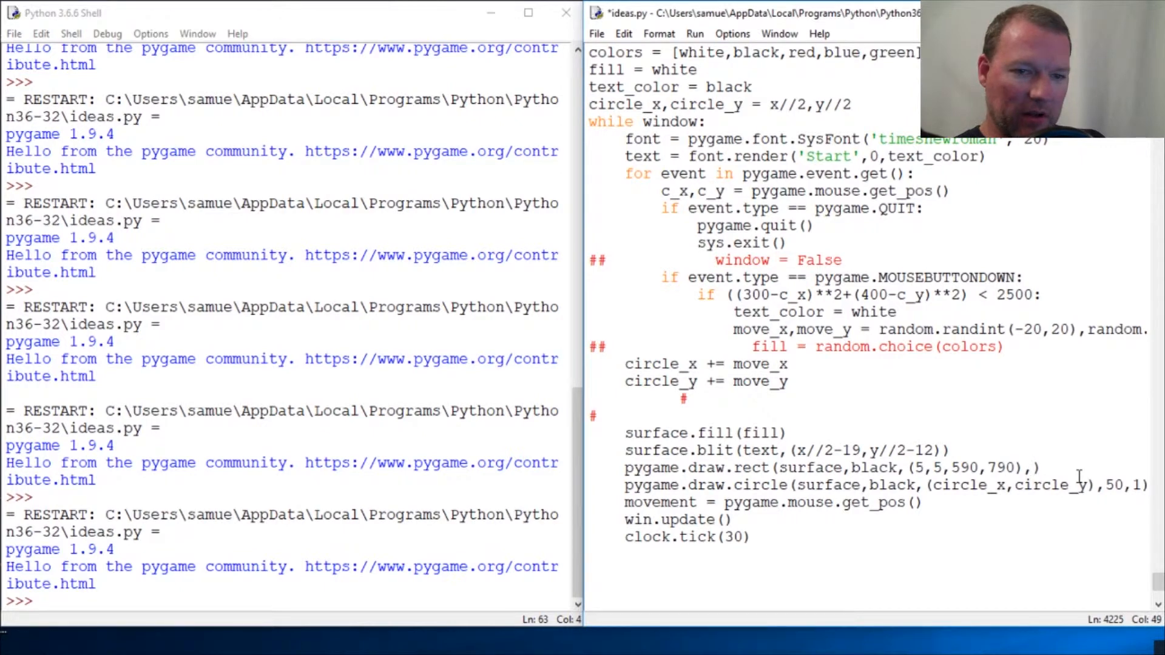
{"action": "type", "text": "3"}
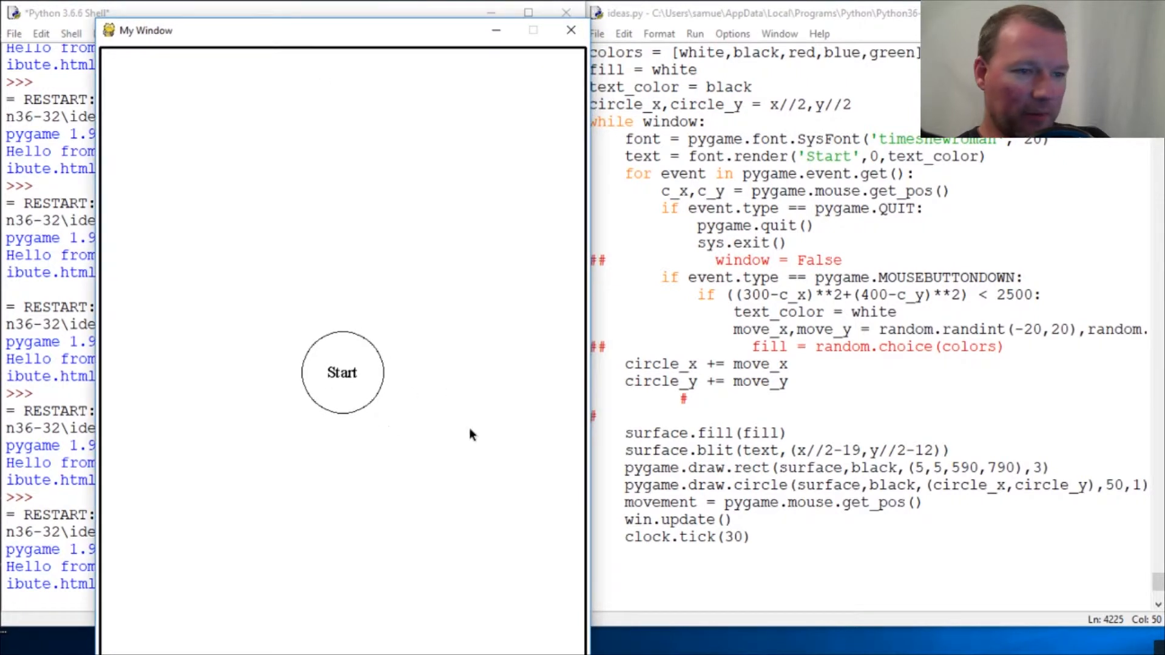
{"action": "mouse_move", "coordinate": [587, 402]}
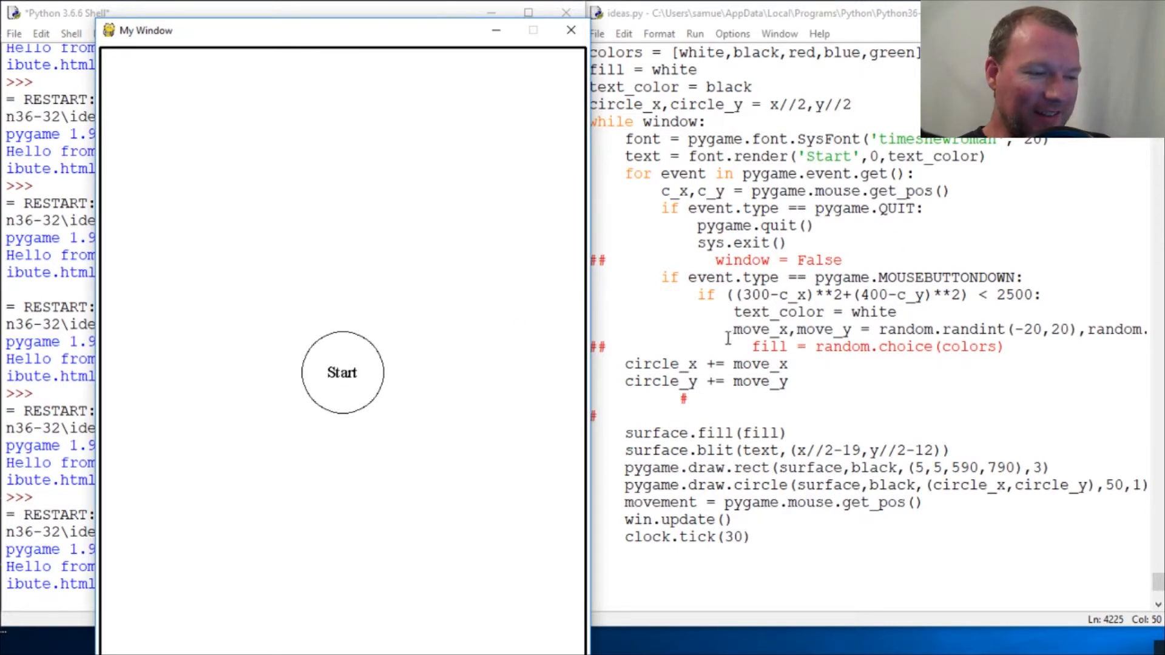
{"action": "mouse_move", "coordinate": [478, 484]}
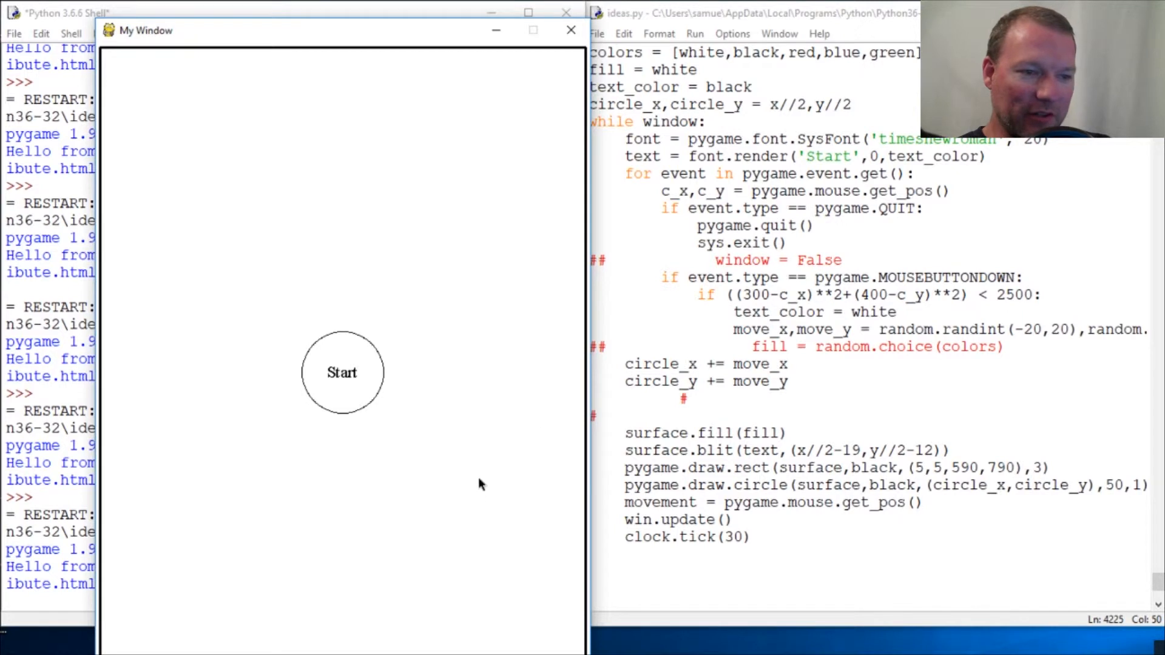
{"action": "mouse_move", "coordinate": [375, 363]}
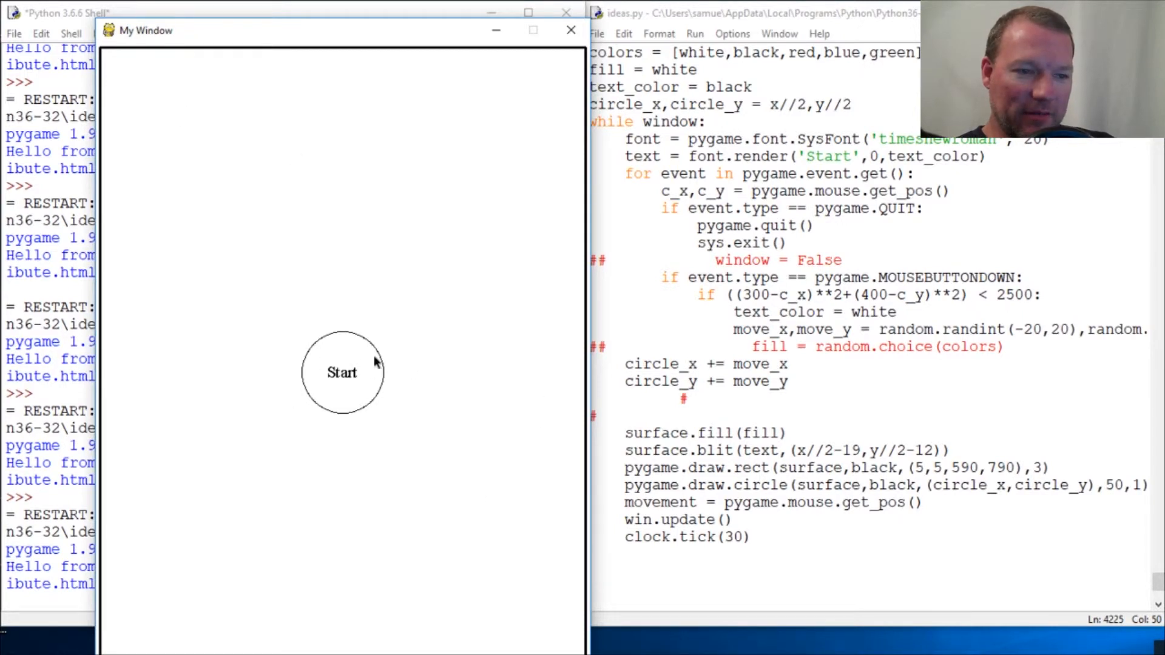
{"action": "mouse_move", "coordinate": [375, 363]}
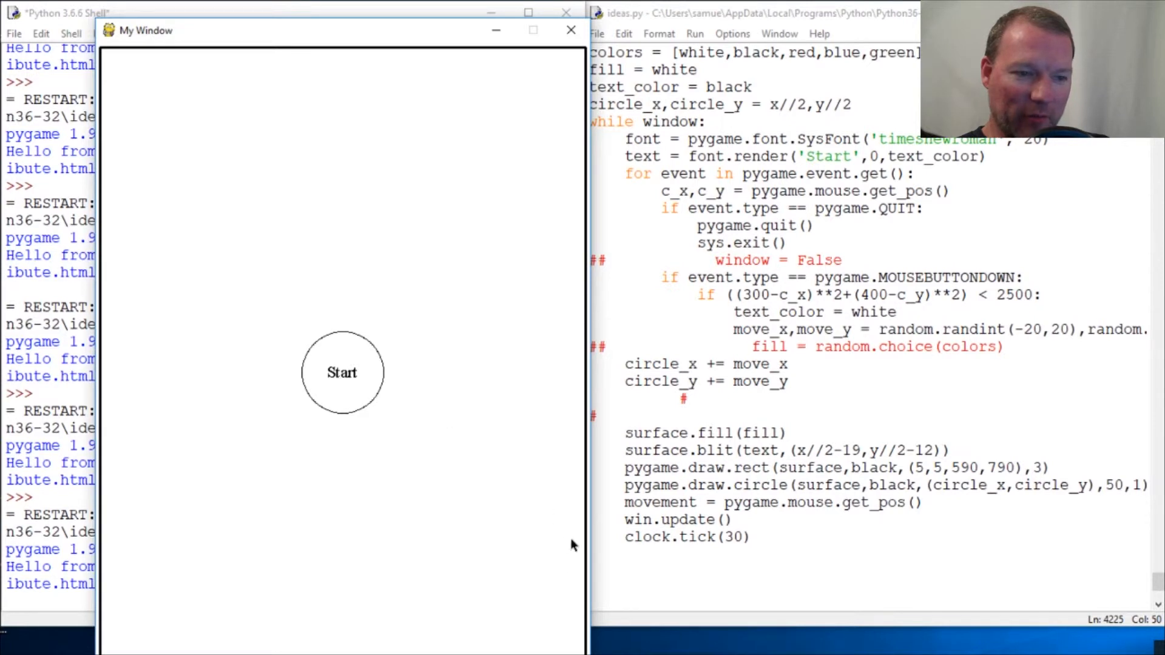
{"action": "mouse_move", "coordinate": [600, 559]}
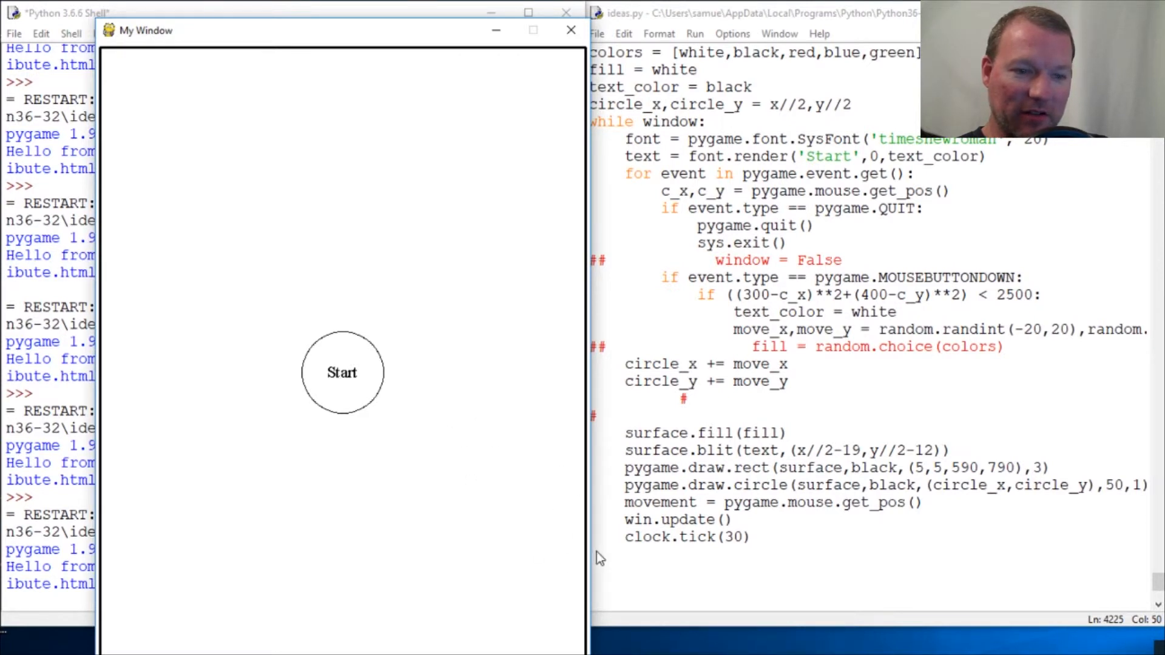
{"action": "mouse_move", "coordinate": [265, 41]}
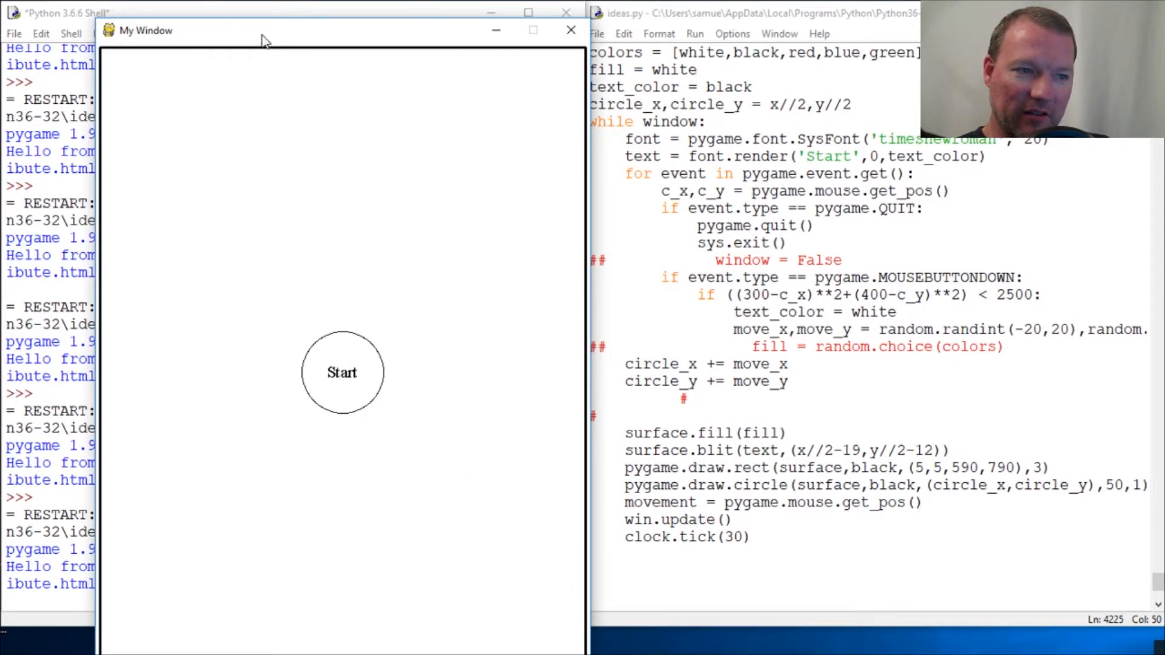
{"action": "mouse_move", "coordinate": [227, 216]}
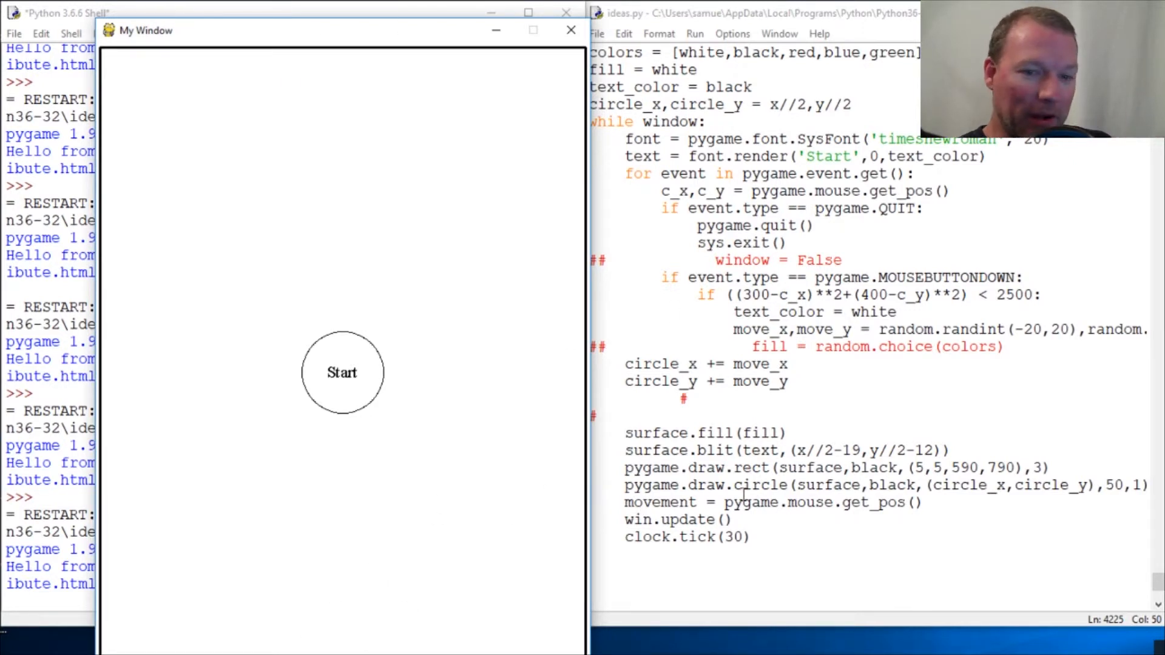
{"action": "mouse_move", "coordinate": [444, 284]}
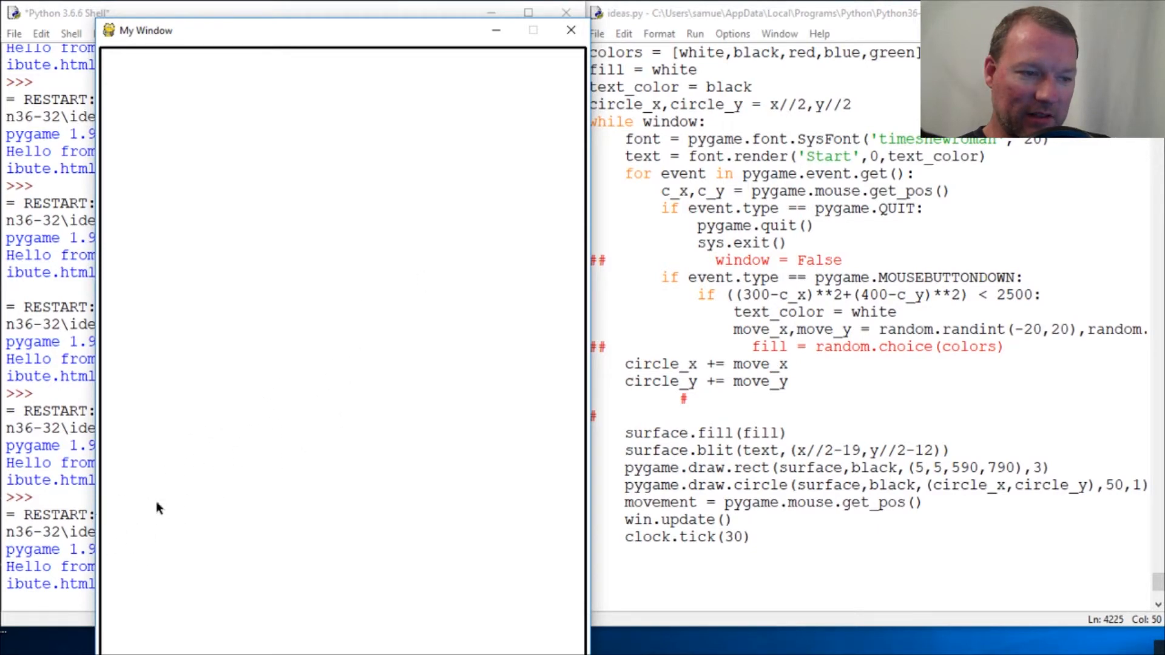
{"action": "mouse_move", "coordinate": [392, 398]}
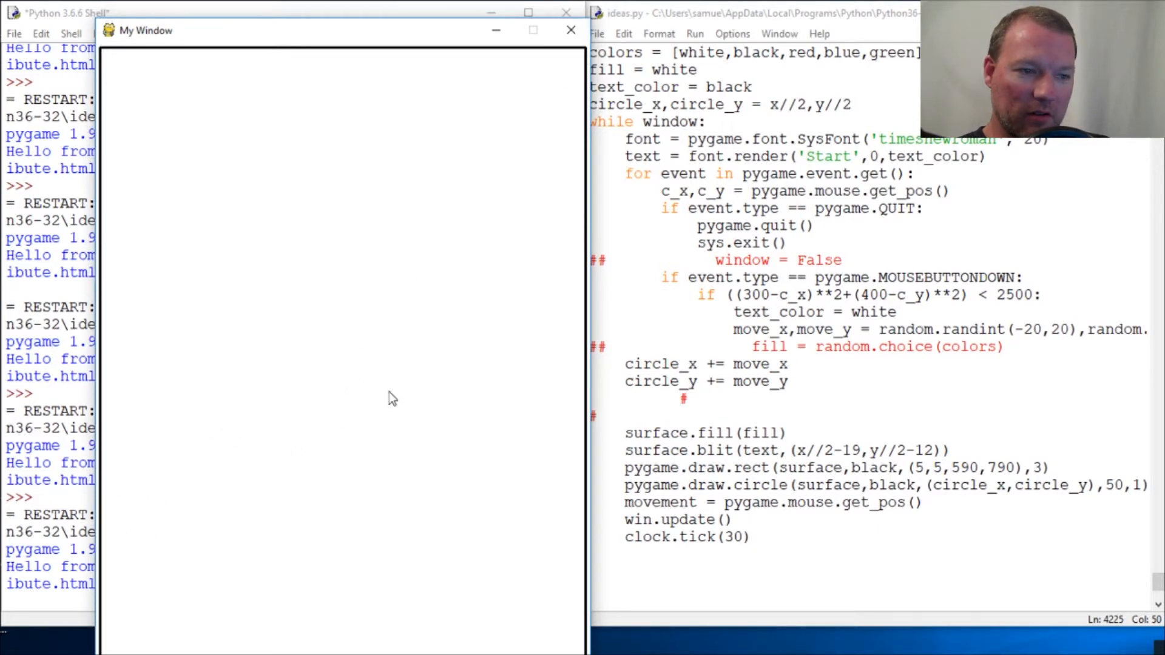
- Close the bordered My Window game run after checking the thick frame
{"action": "left_click", "coordinate": [570, 30]}
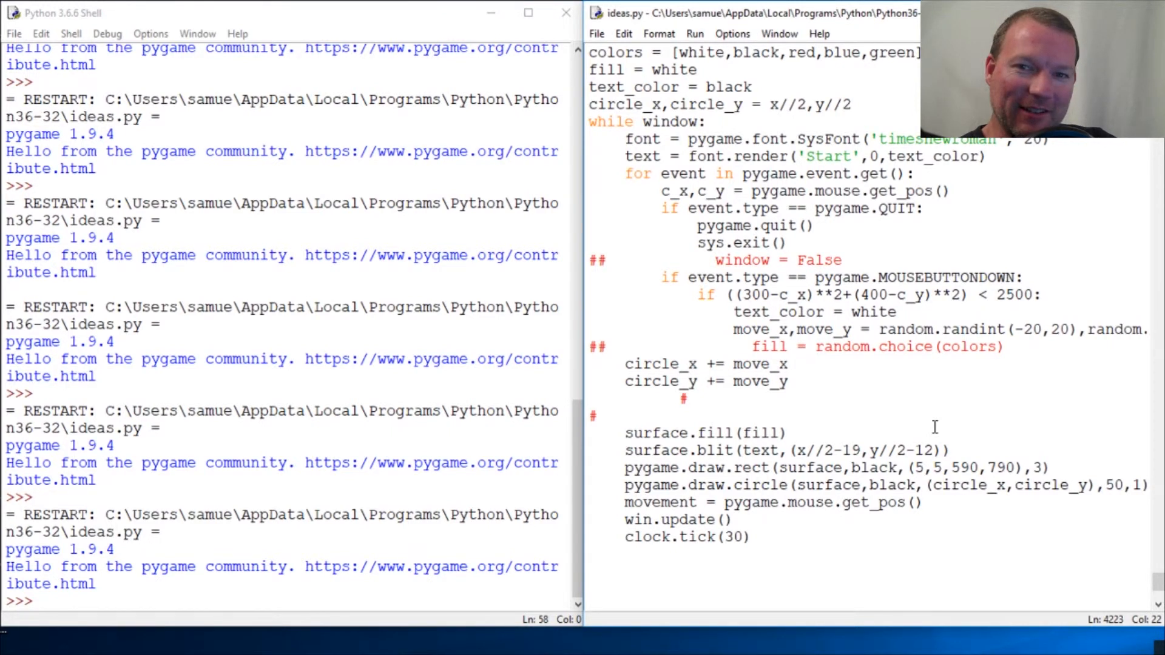
- Return to the ideas.py editor at the surface.fill(fill) line
{"action": "left_click", "coordinate": [787, 432]}
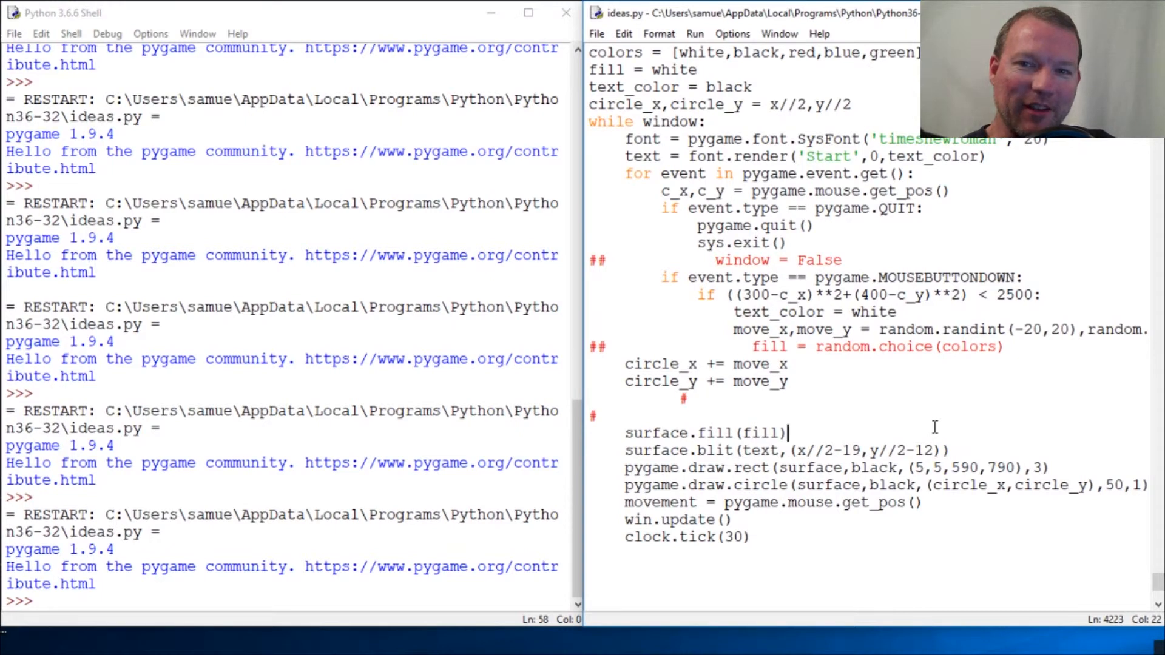